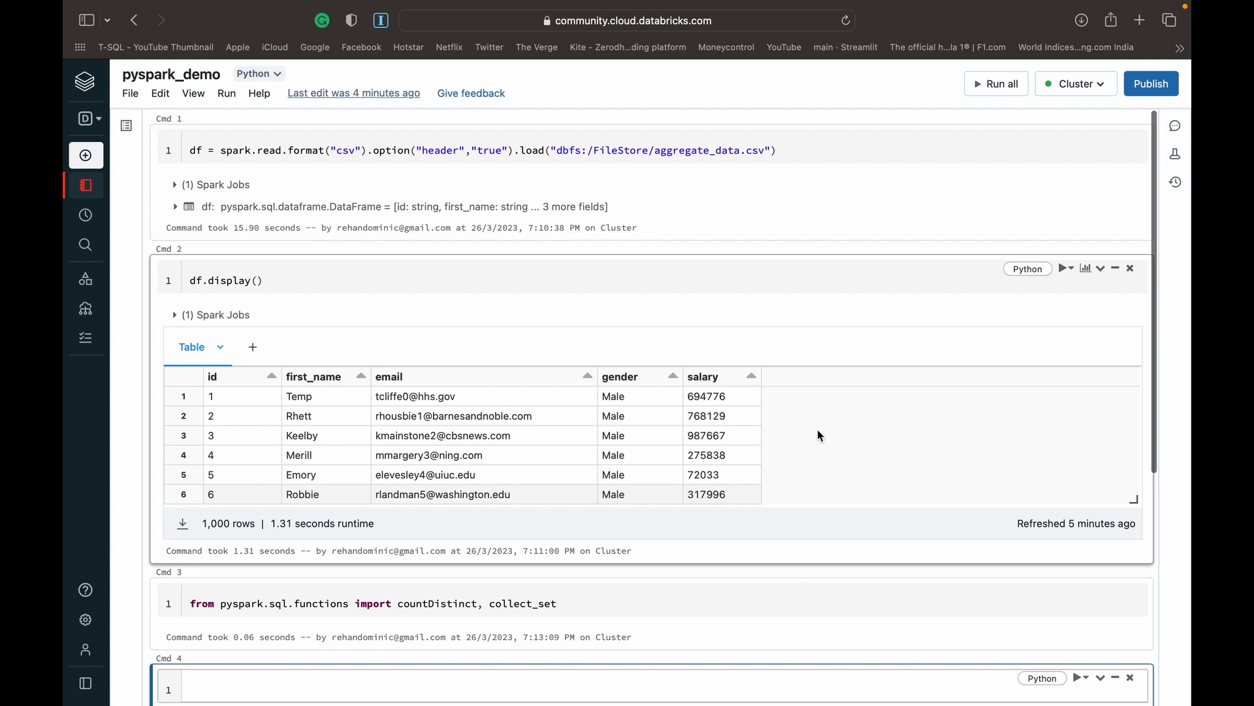
mouse_move(791, 125)
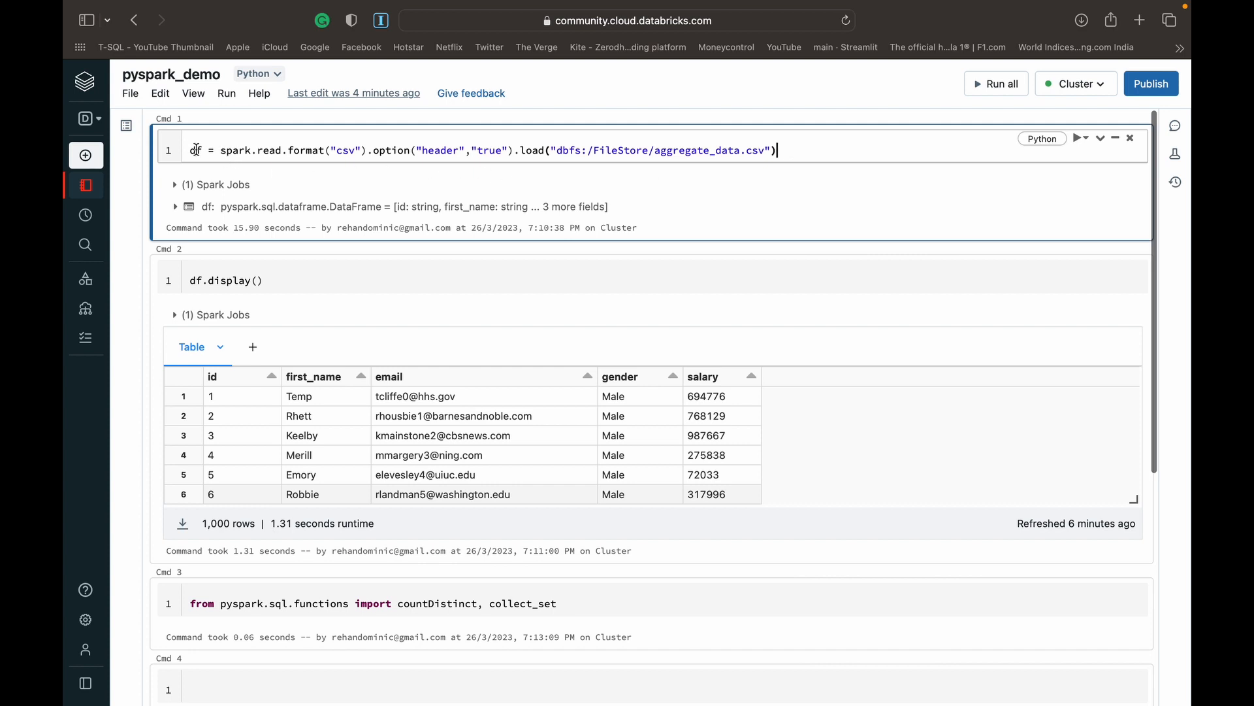
- Move down the notebook to the empty fourth cell and place the cursor in it
left_click(319, 280)
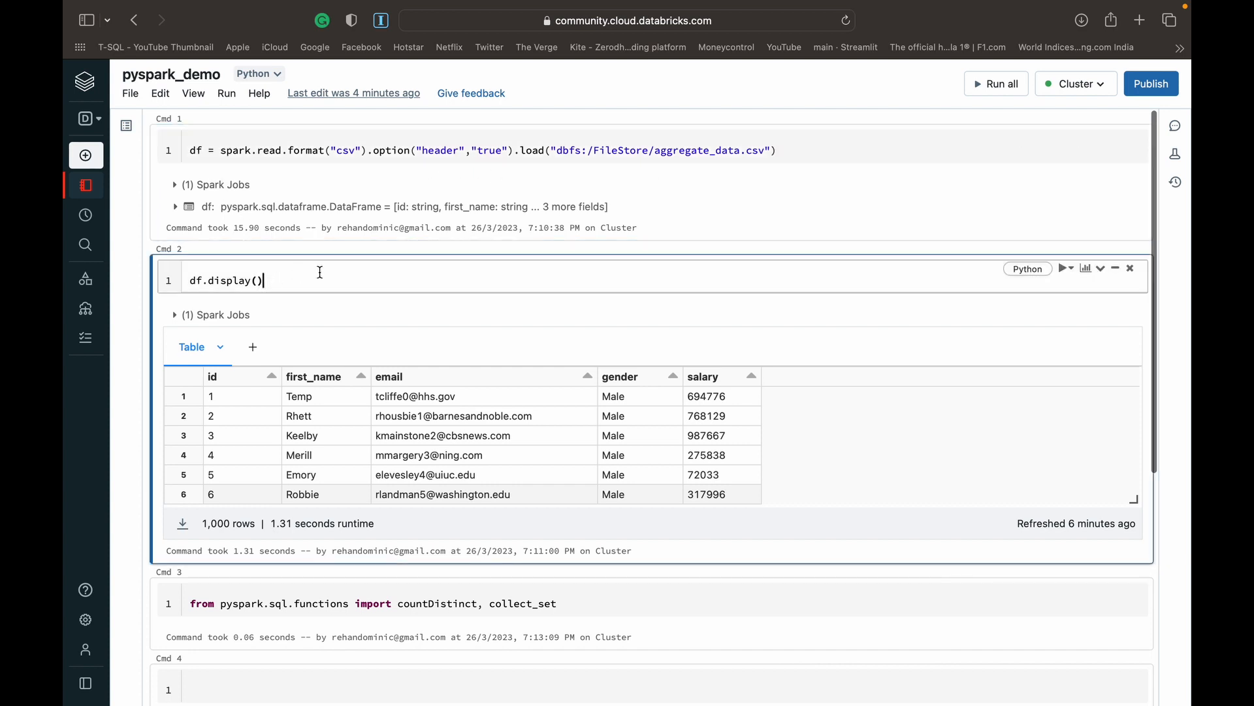
scroll("down", 3)
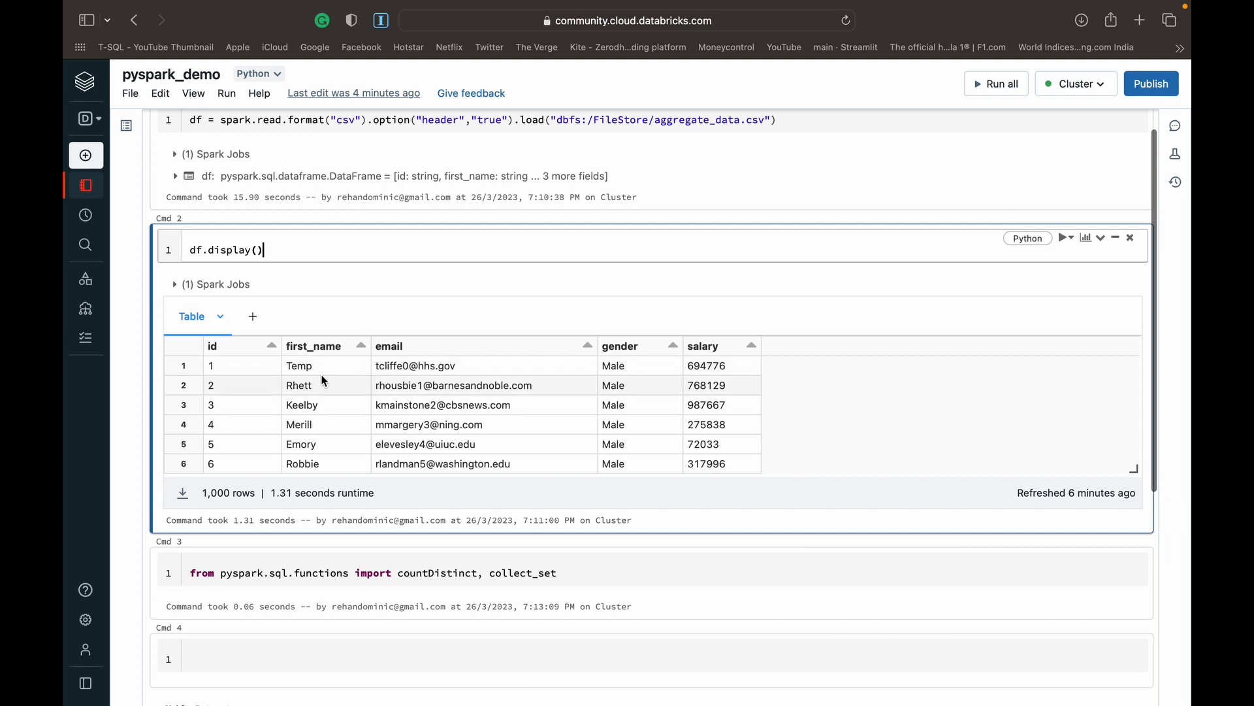
mouse_move(334, 350)
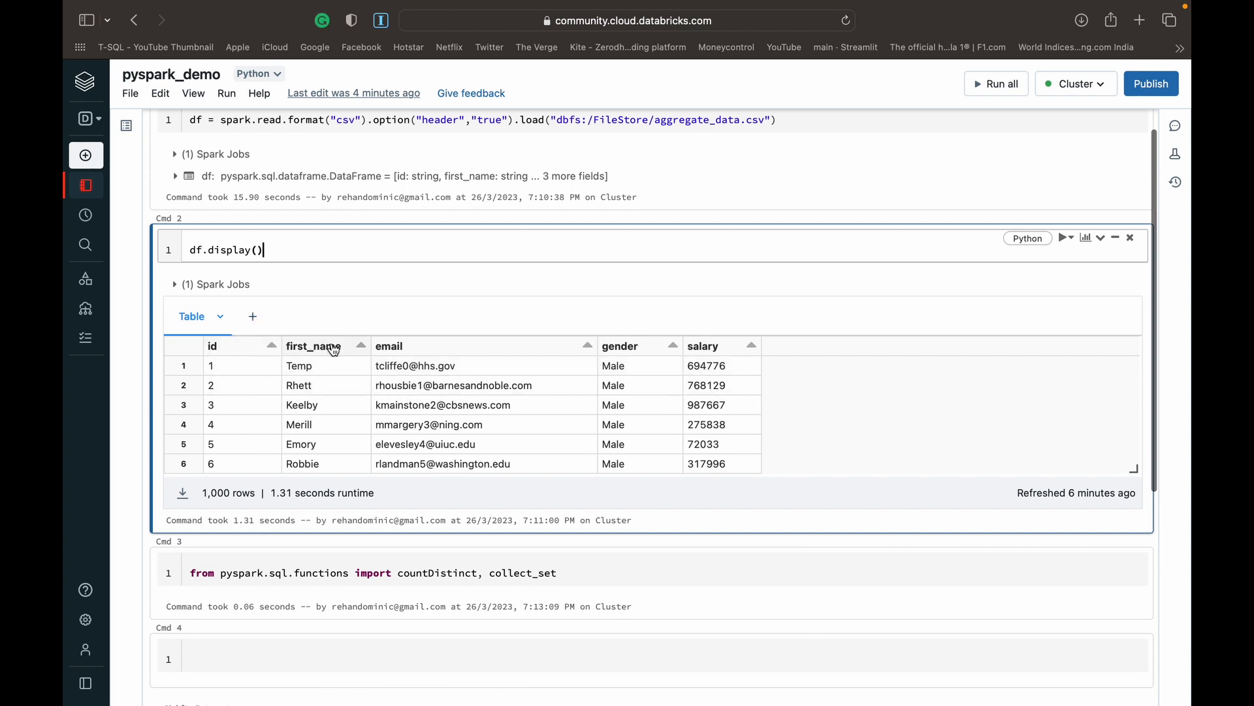
mouse_move(716, 406)
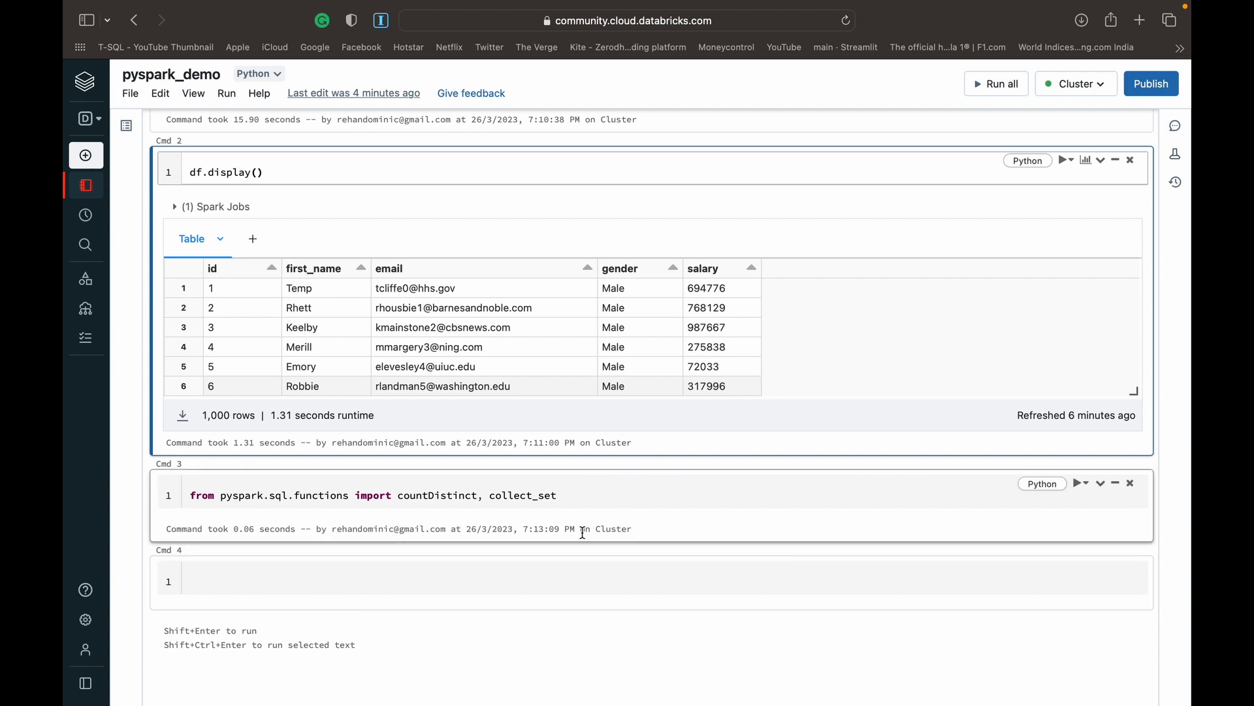
left_click(585, 494)
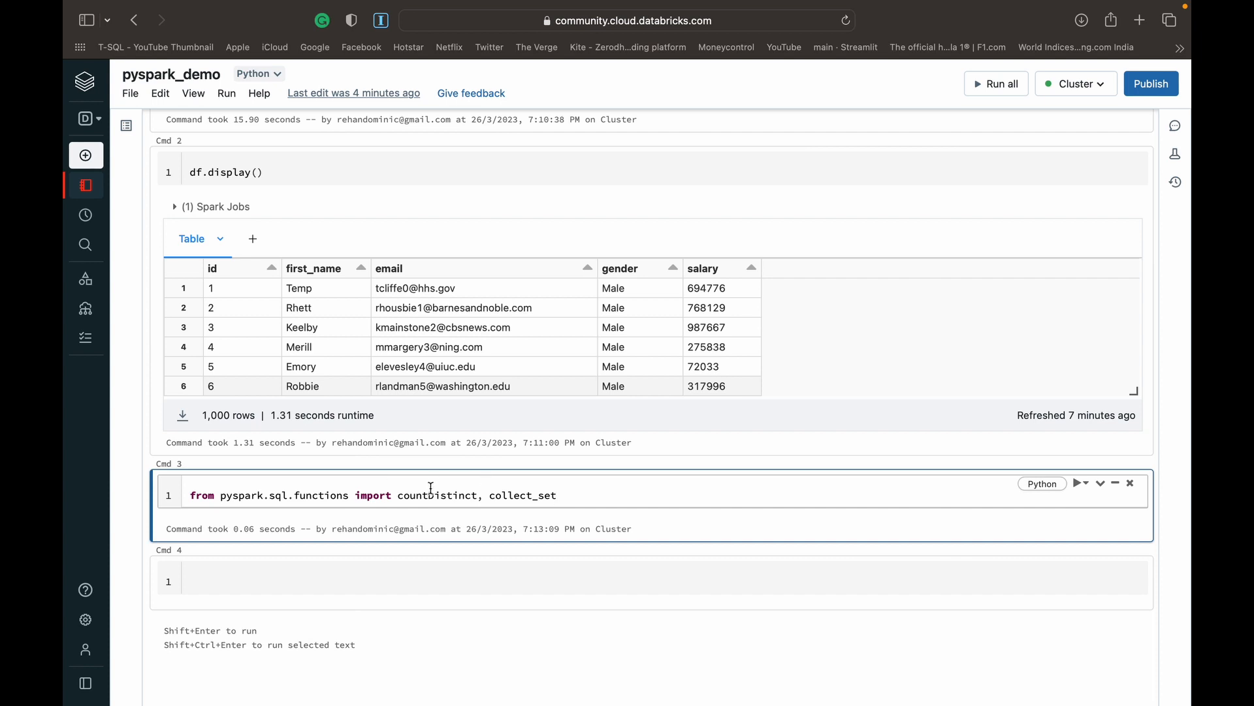
mouse_move(344, 491)
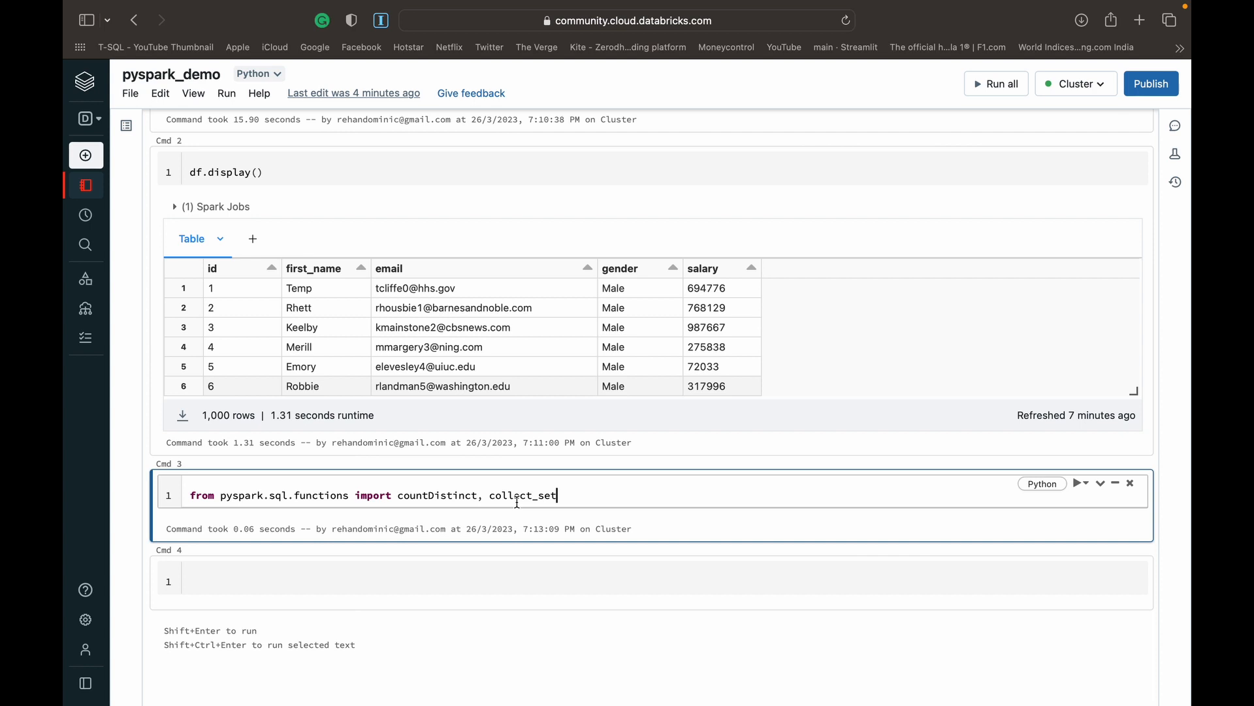
mouse_move(516, 494)
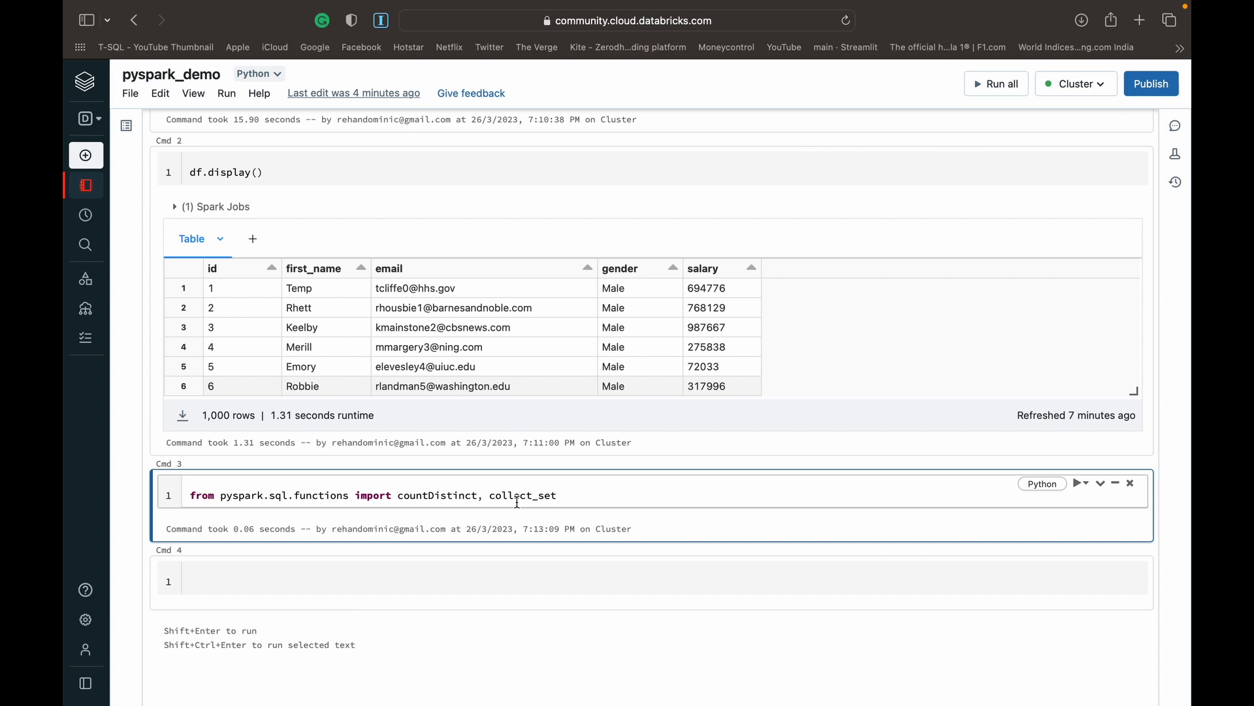
scroll("down", 3)
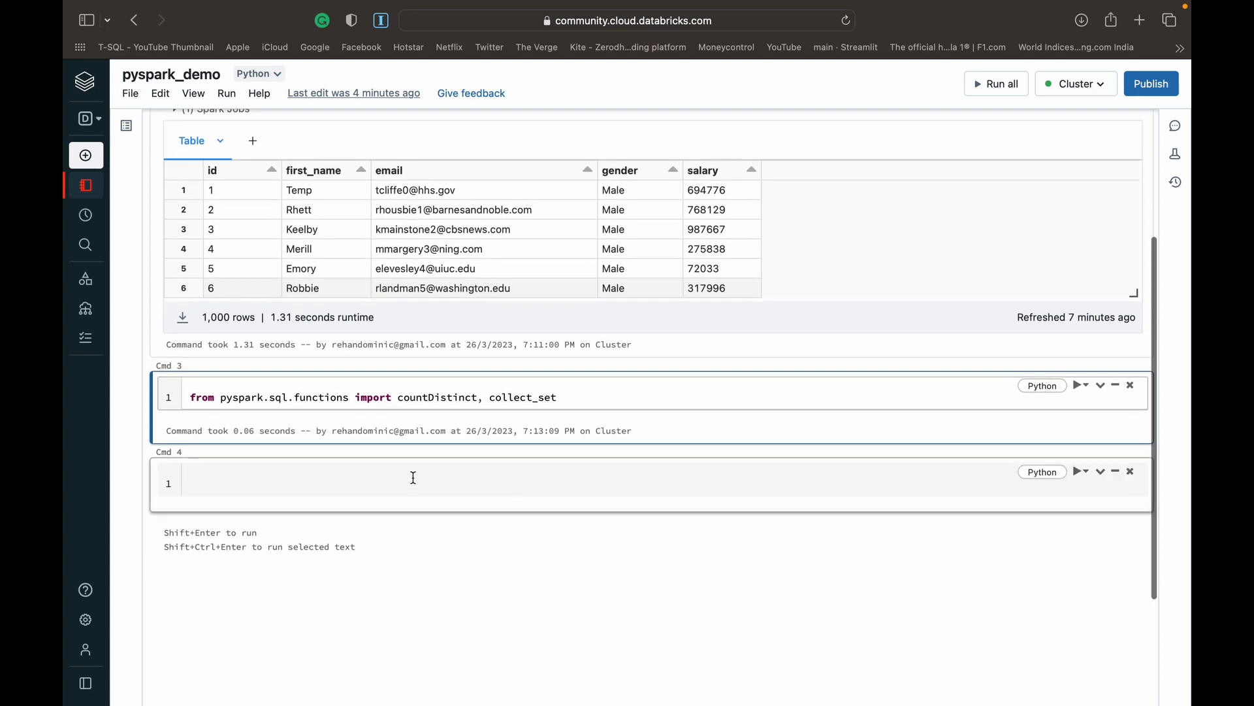
left_click(411, 479)
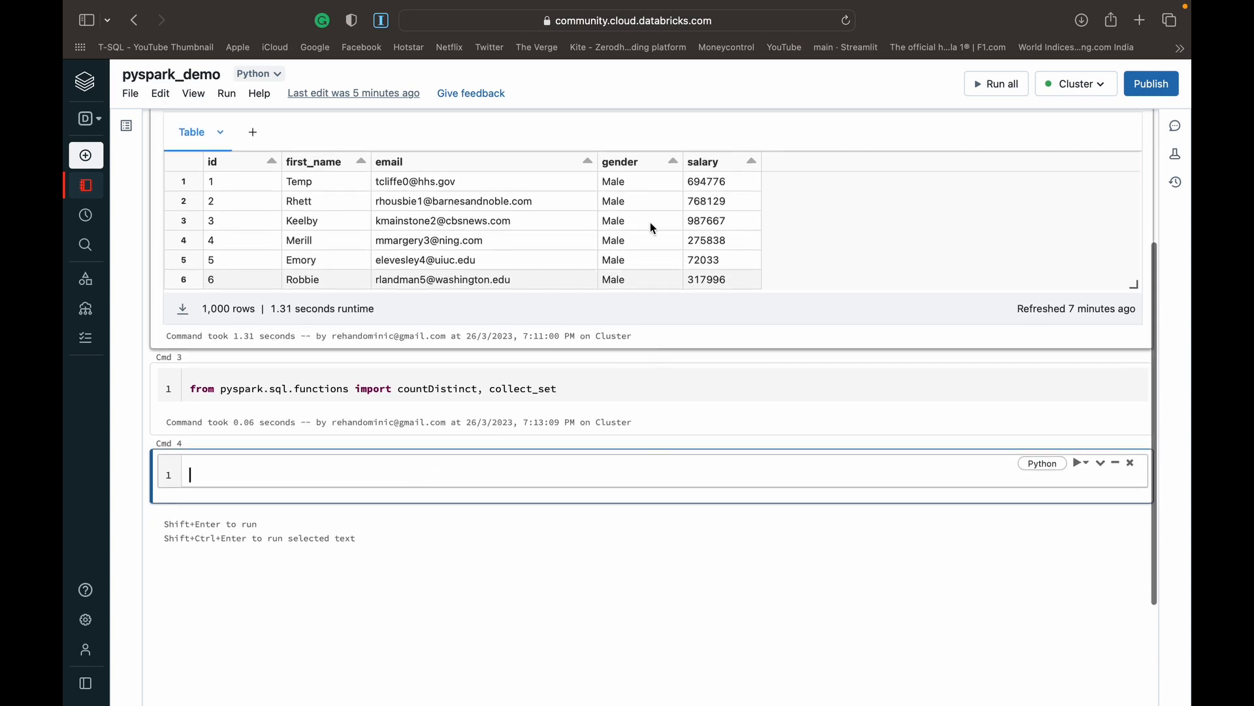
mouse_move(619, 299)
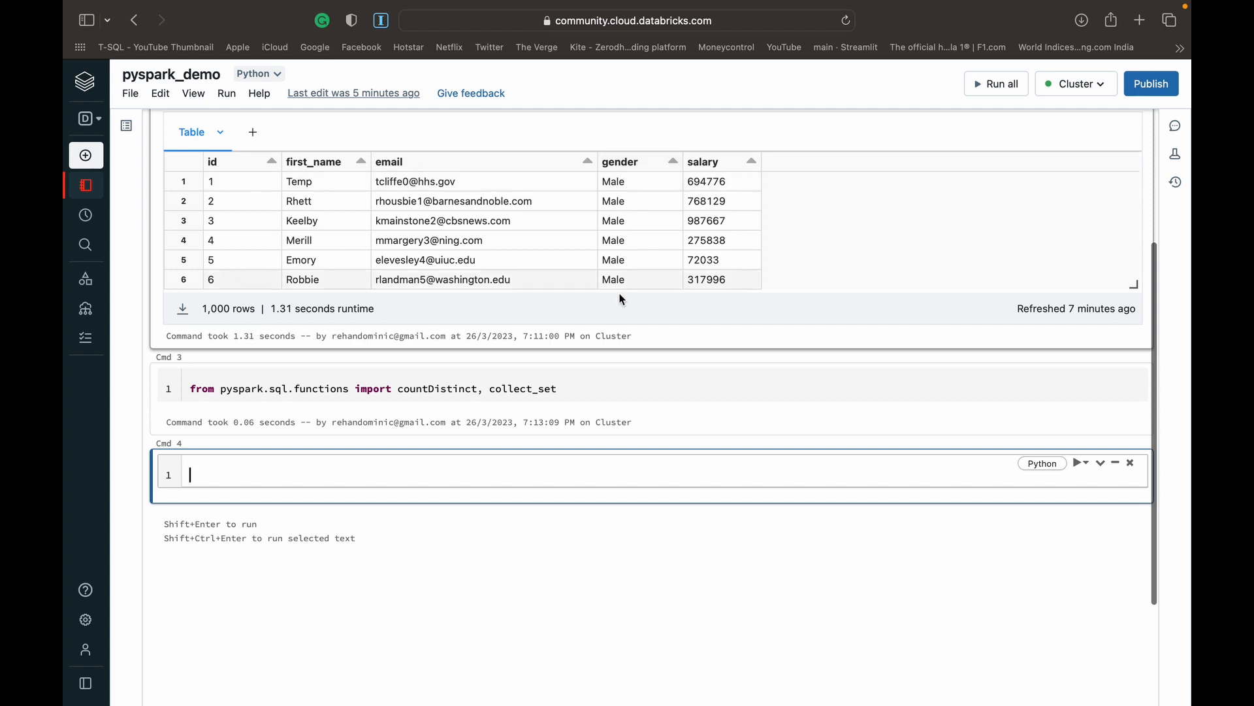
mouse_move(412, 473)
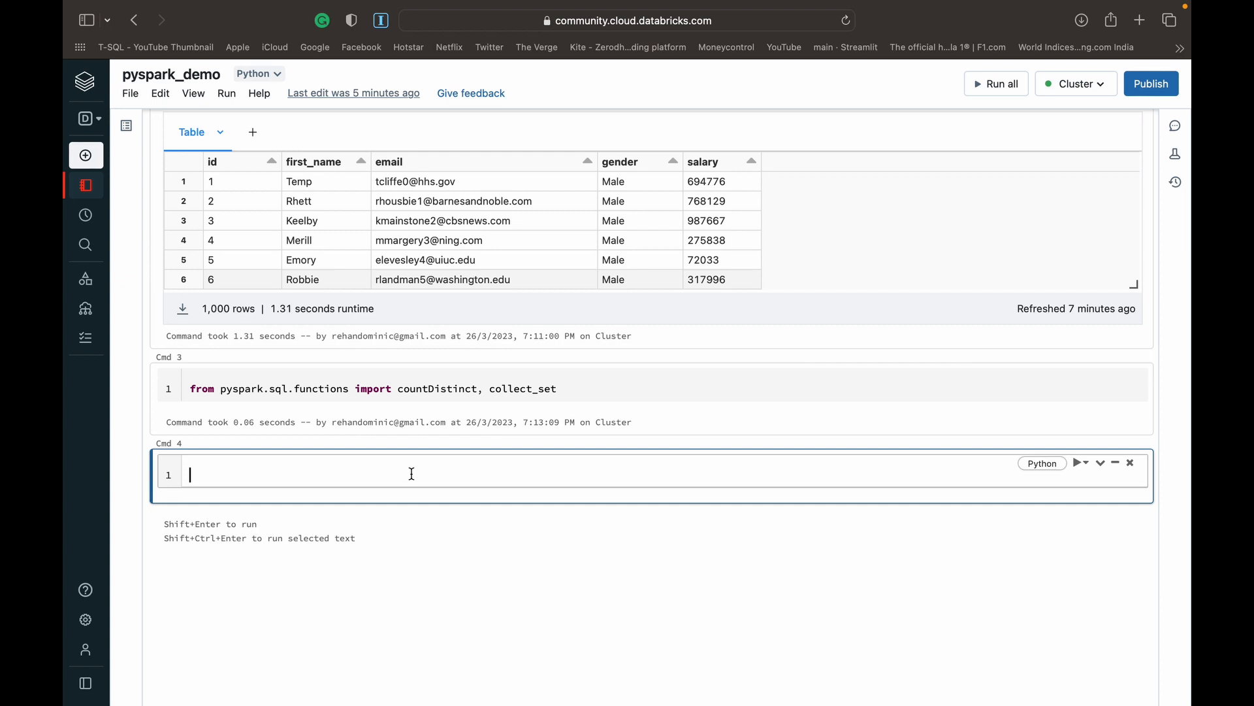
- Run df.select(countDistinct("gender")).display() in Cmd 4, returning 8
type("df")
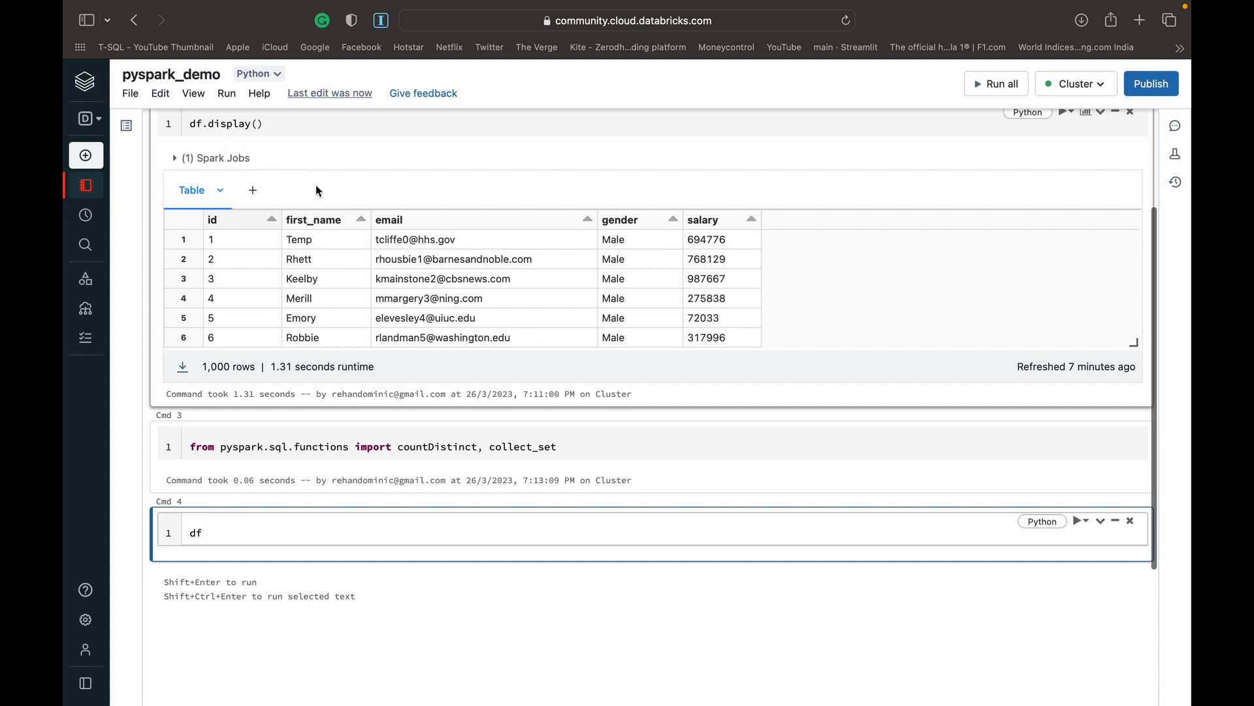
type(".s")
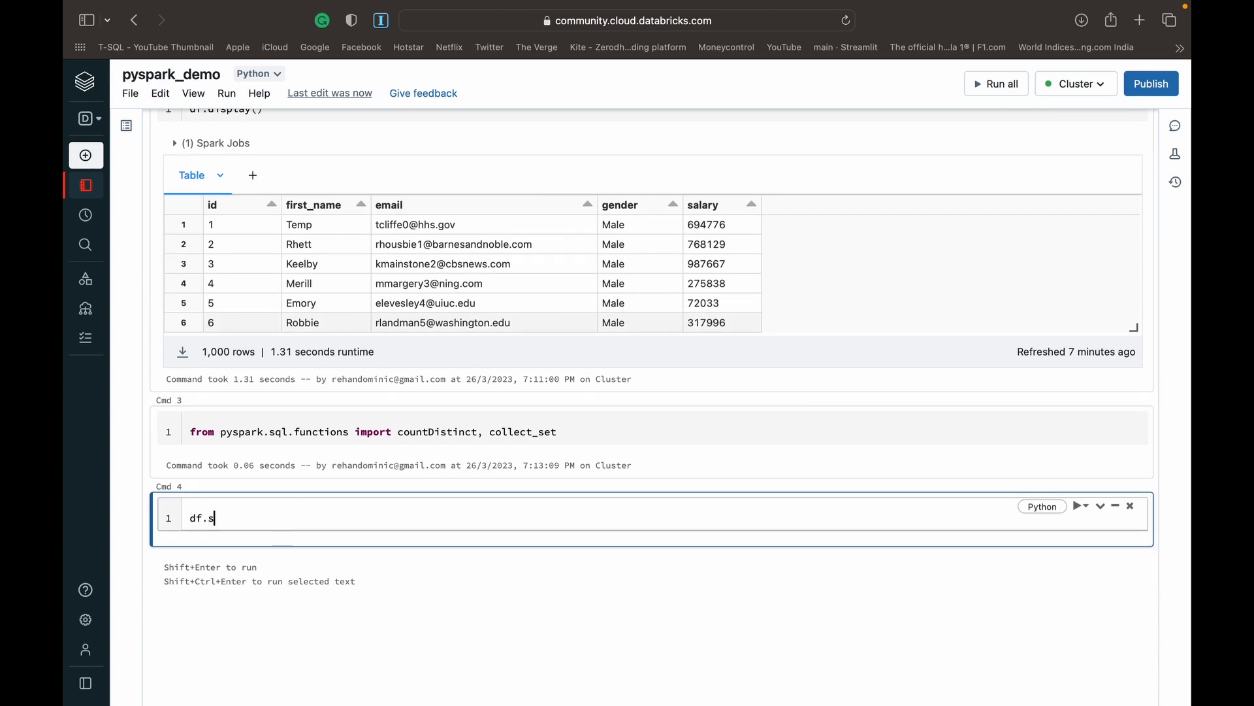
type("elect()")
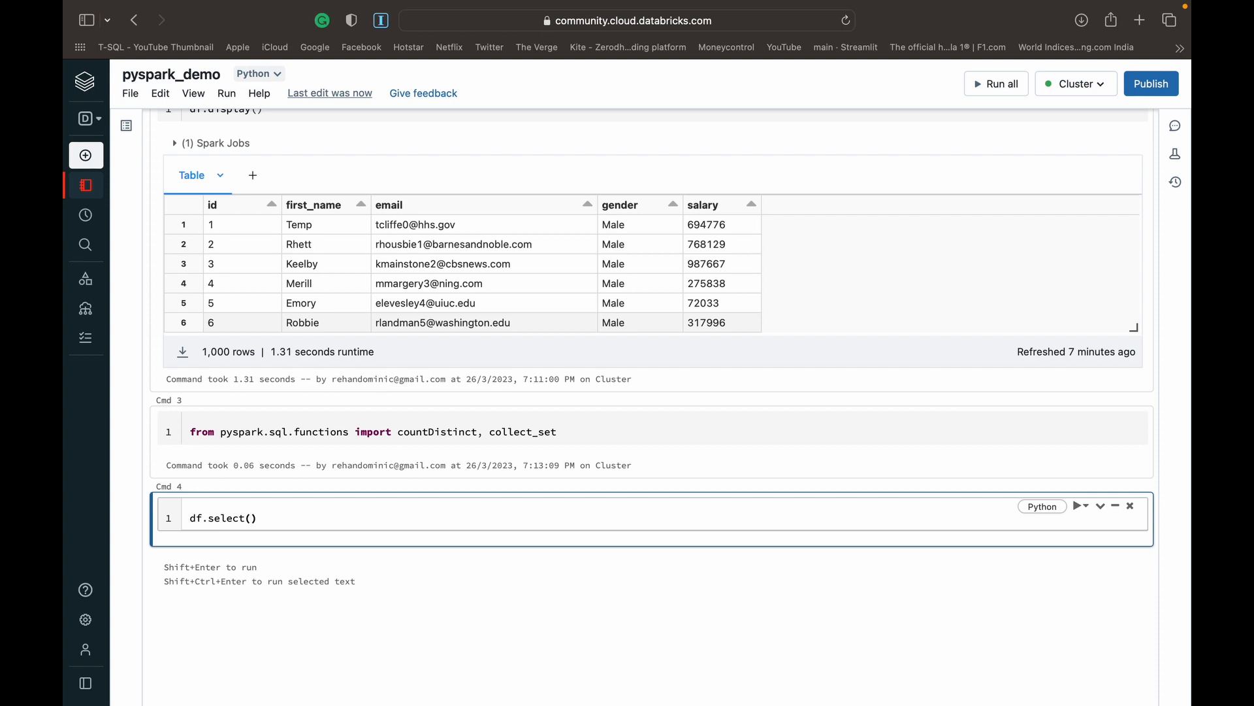
type("countD")
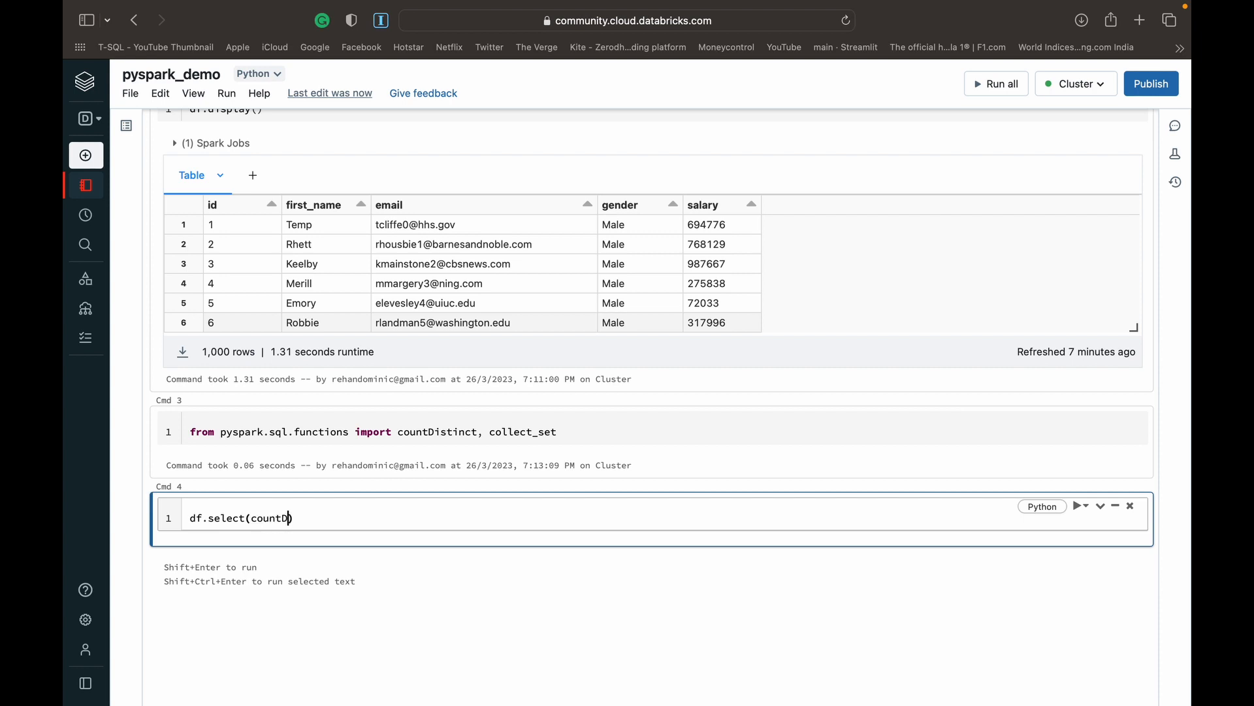
type("istinct")
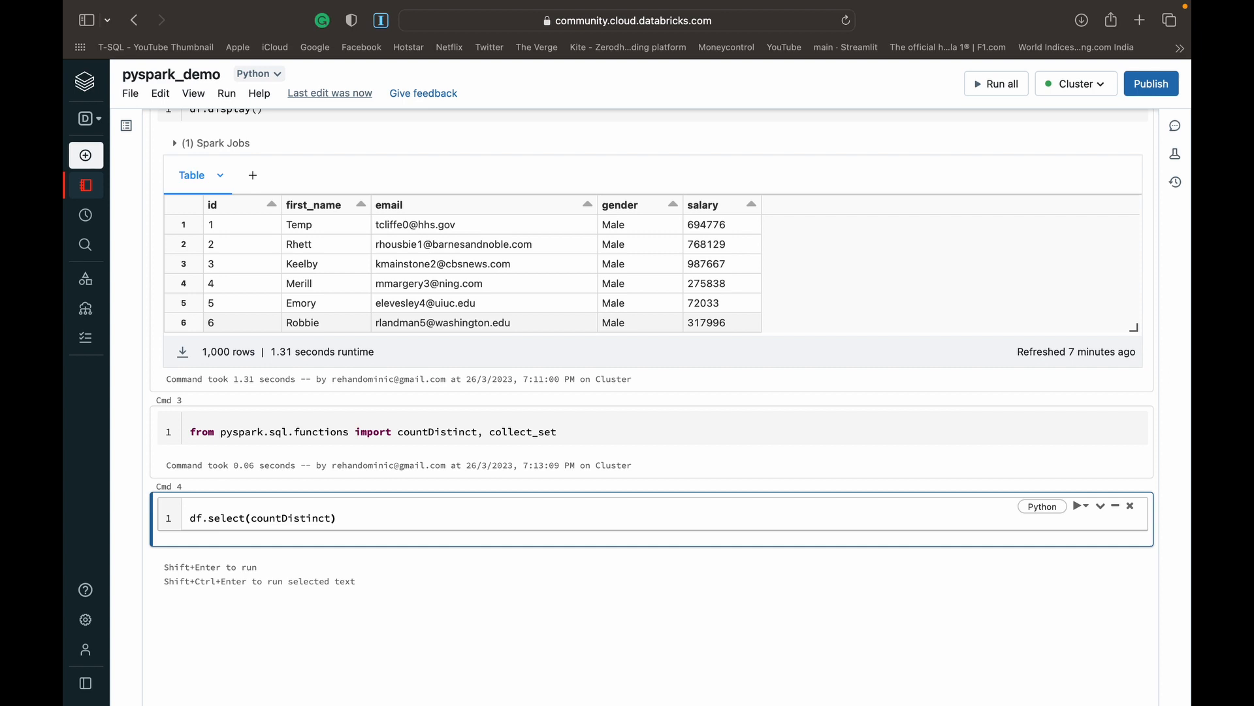
type("(")
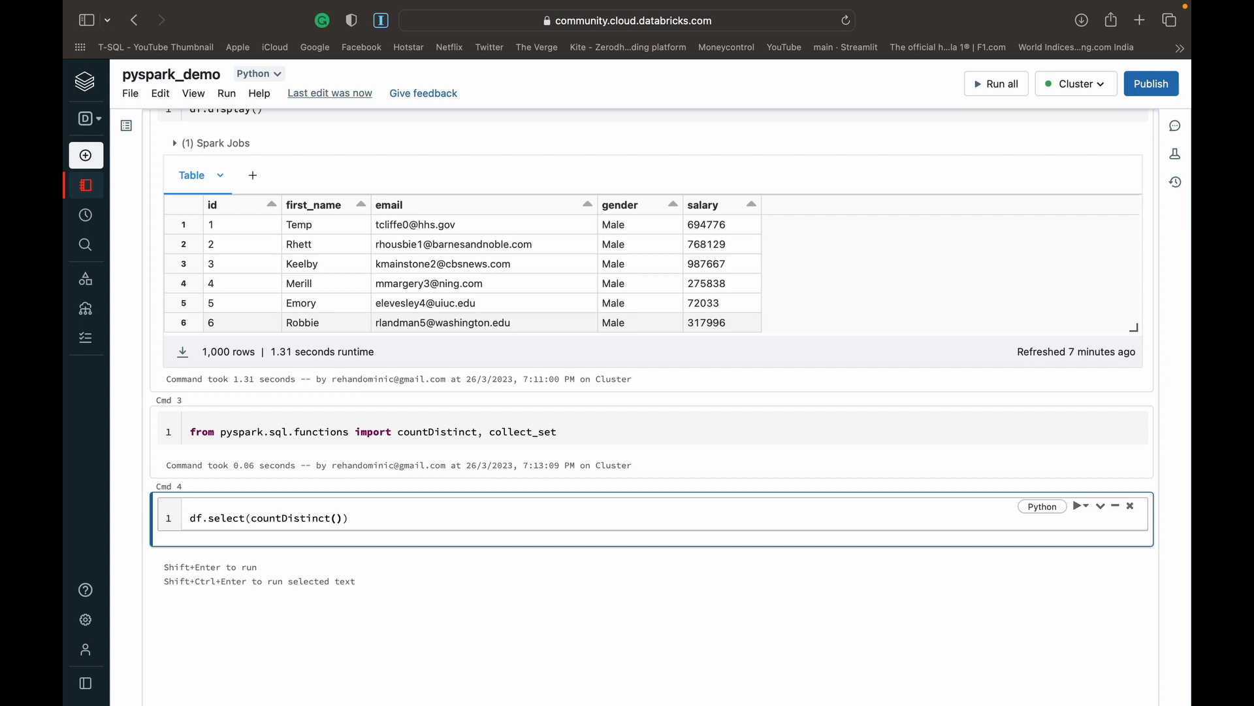
type("\"g\"")
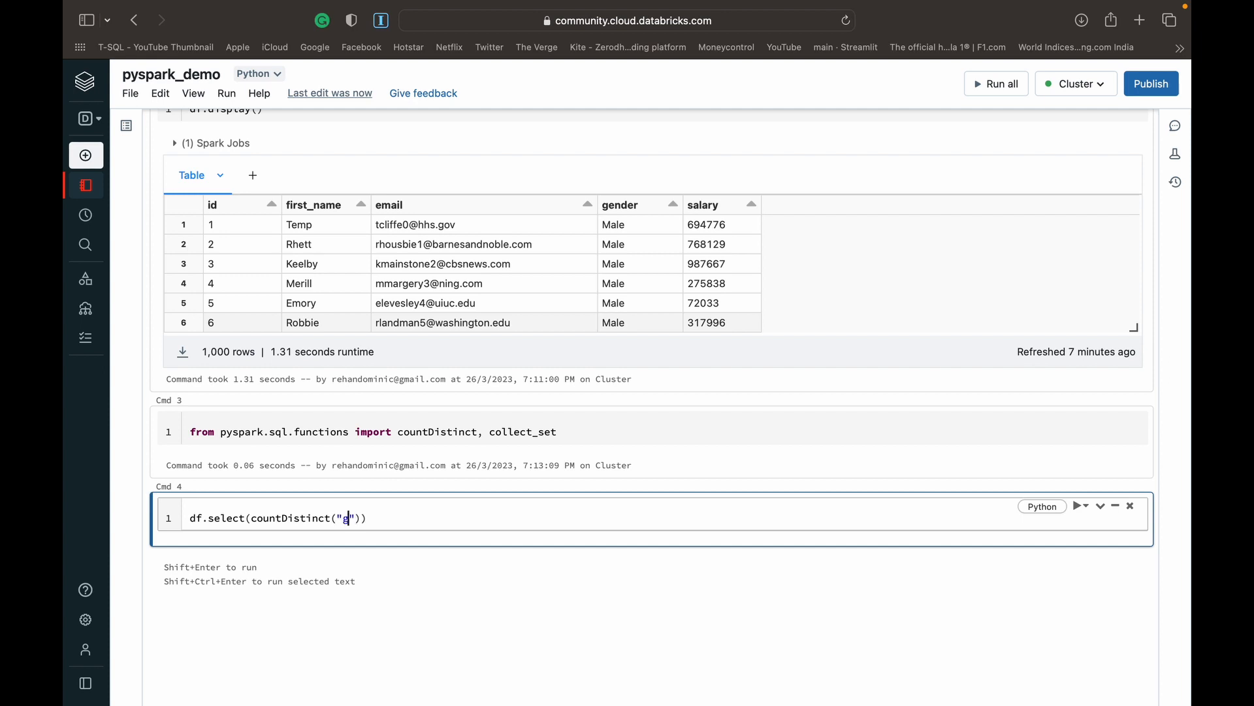
type("ender")
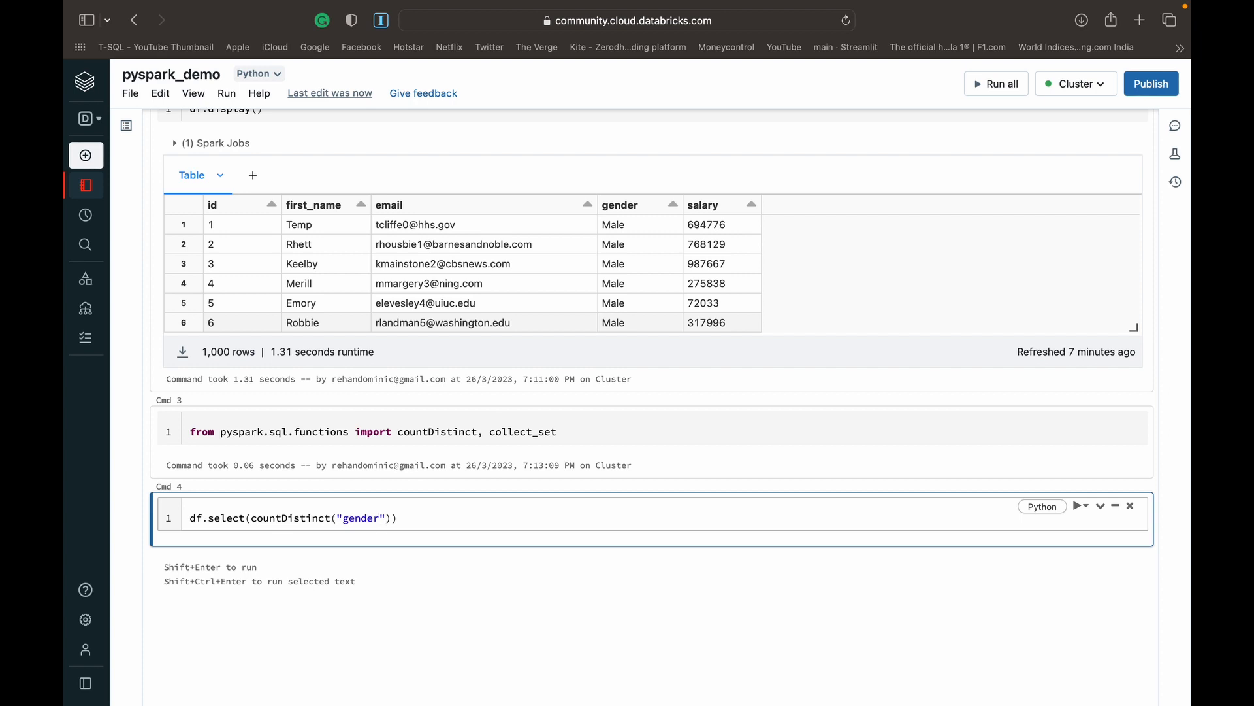
left_click(393, 517)
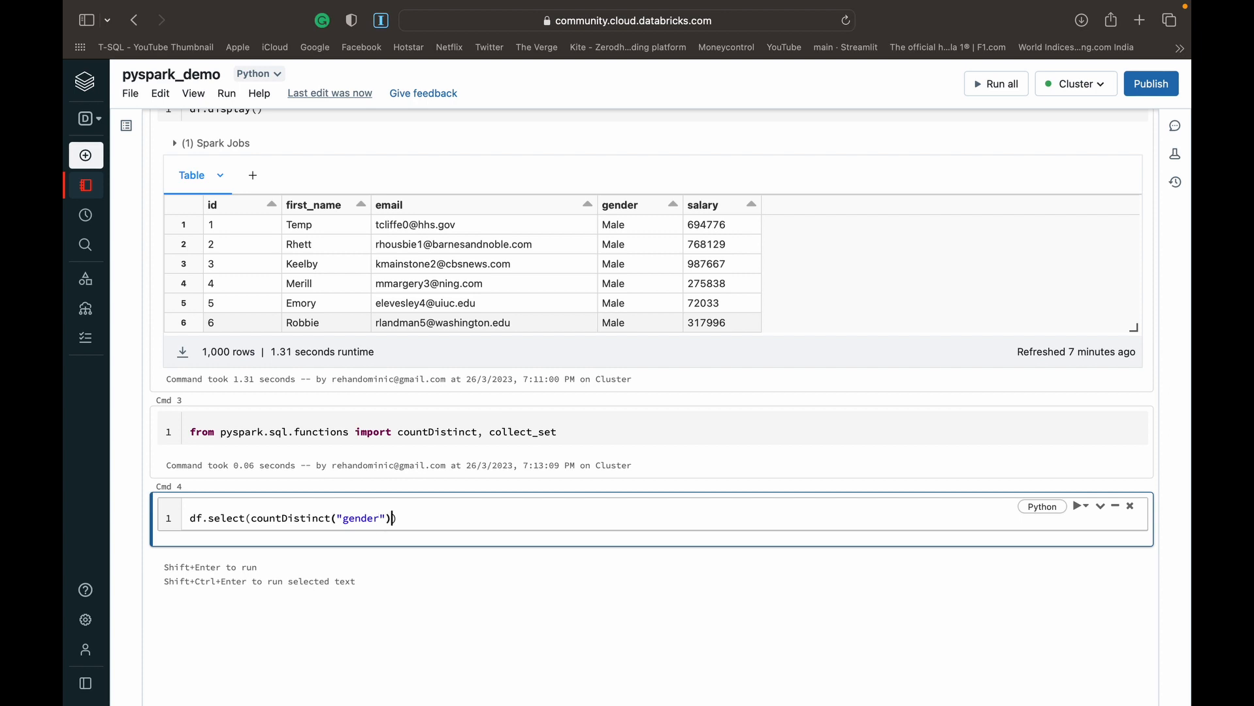
type(".")
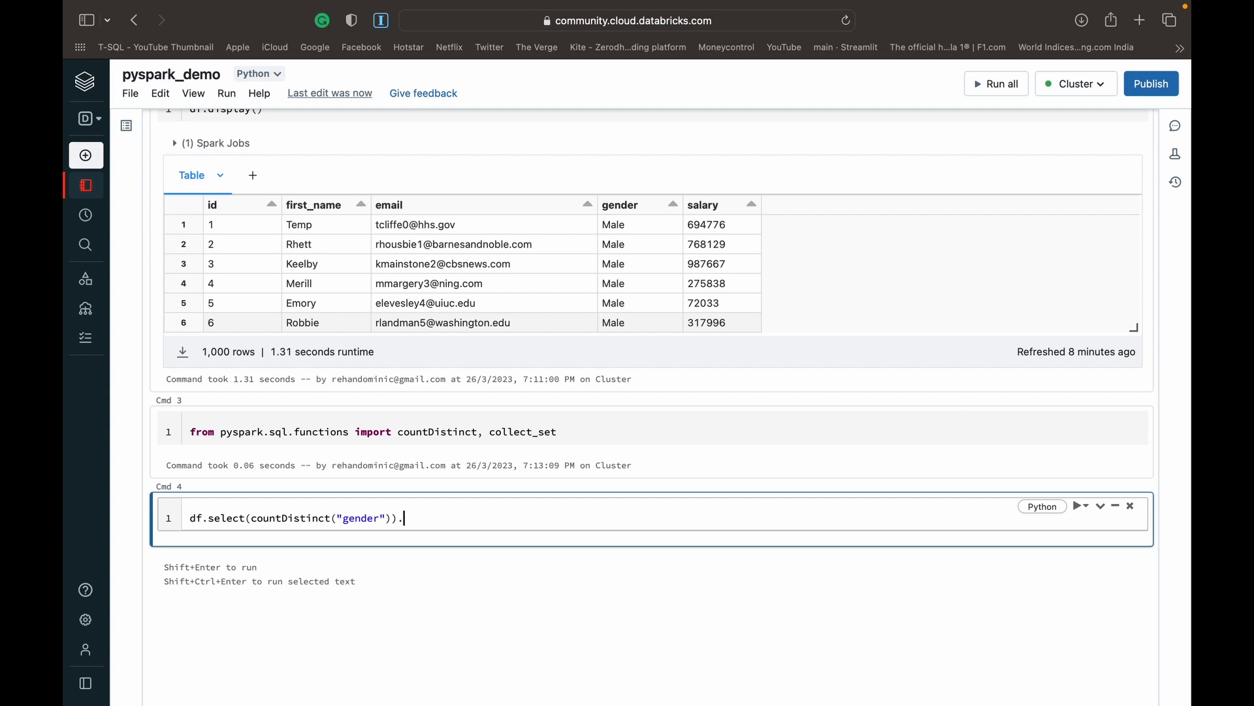
type("display()")
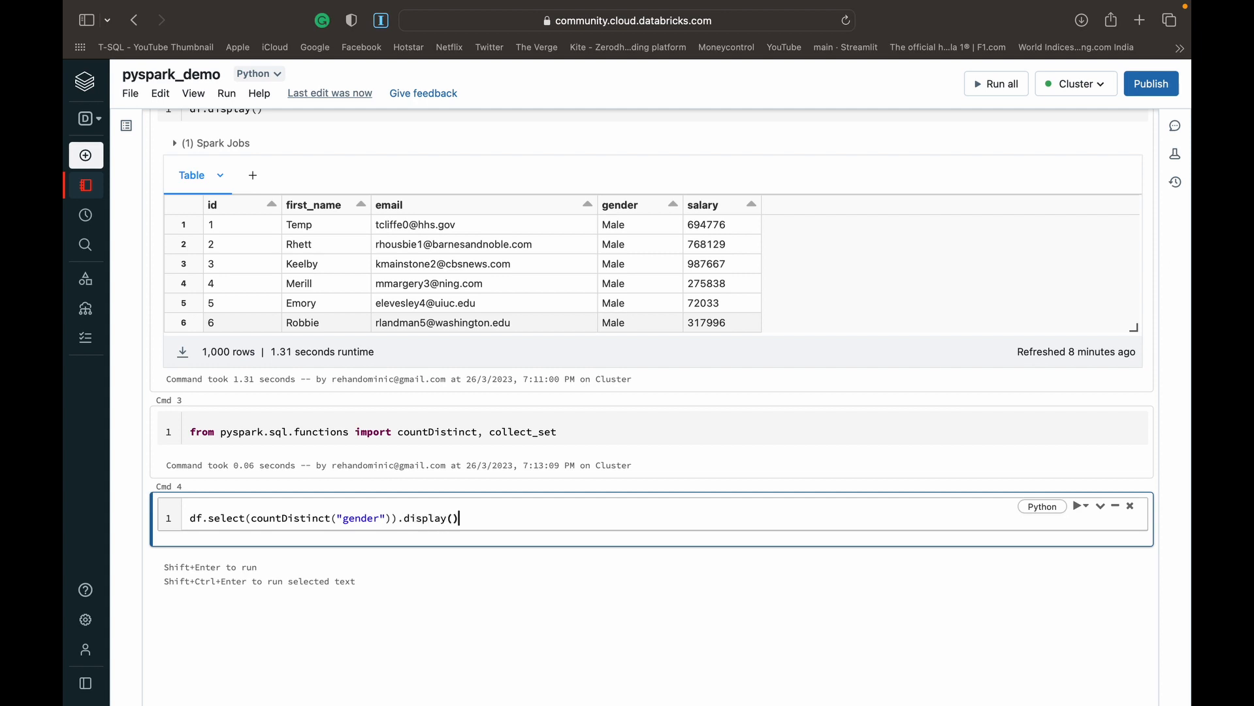
key("shift+enter")
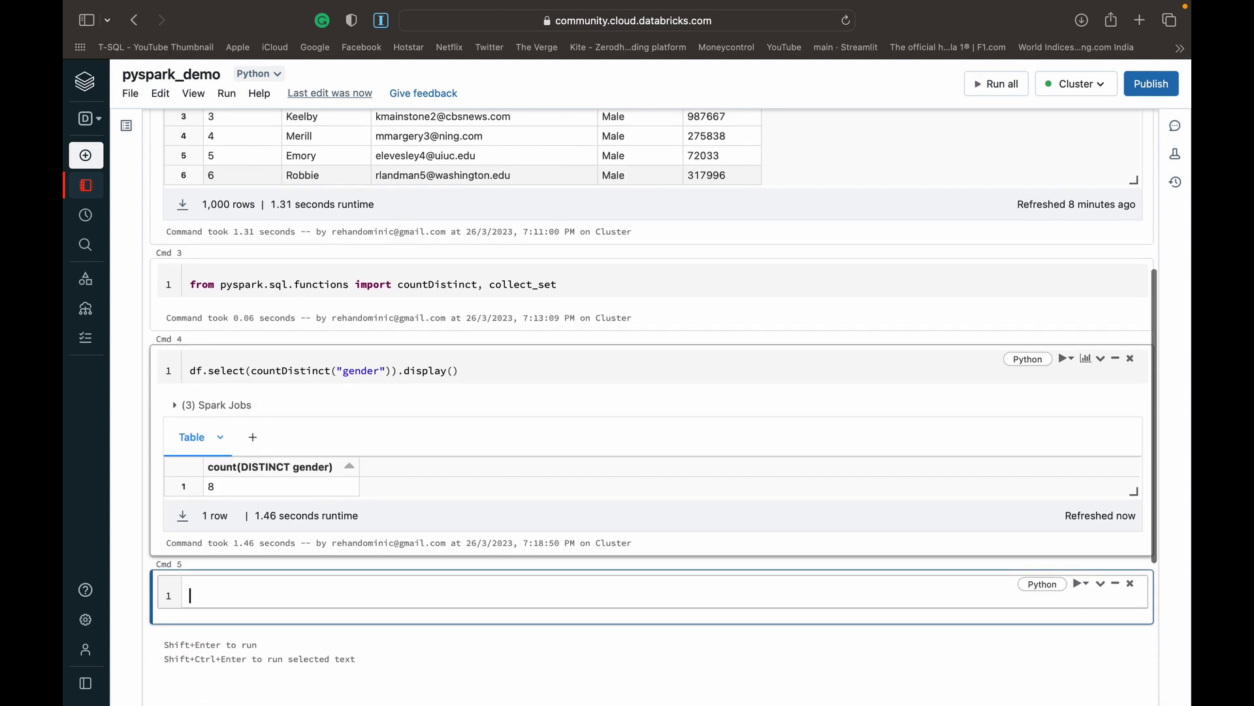
mouse_move(244, 489)
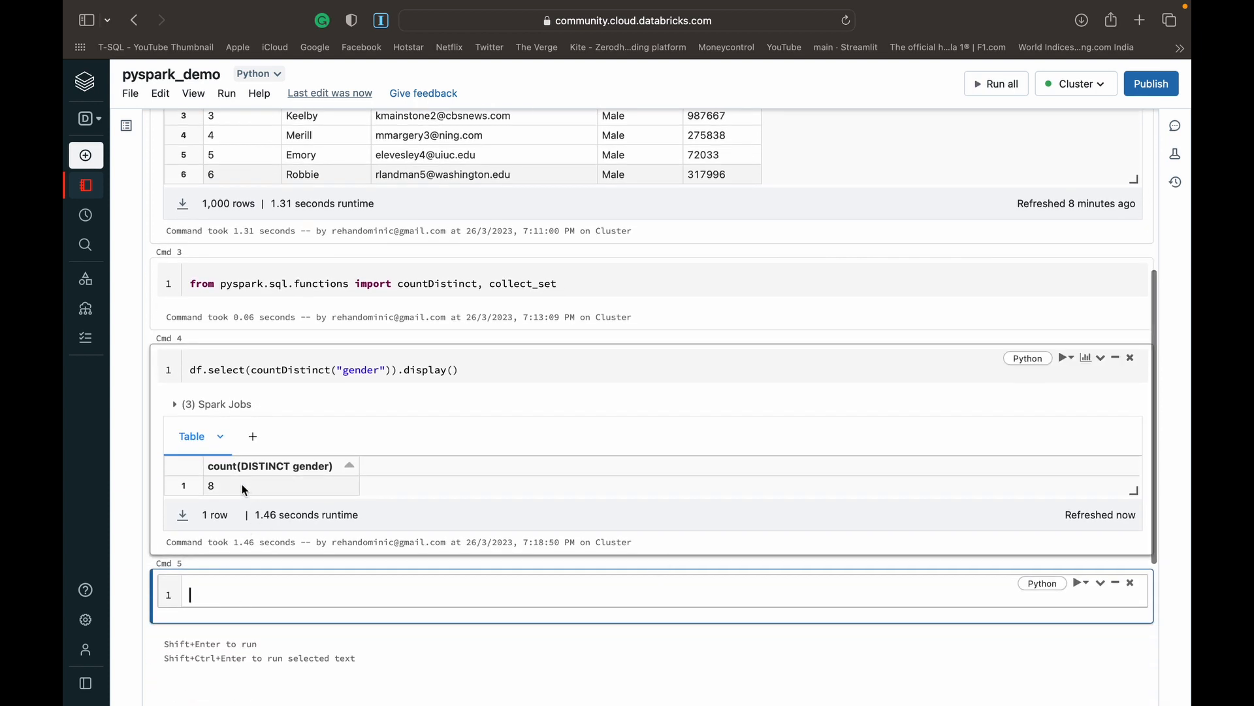
scroll("down", 3)
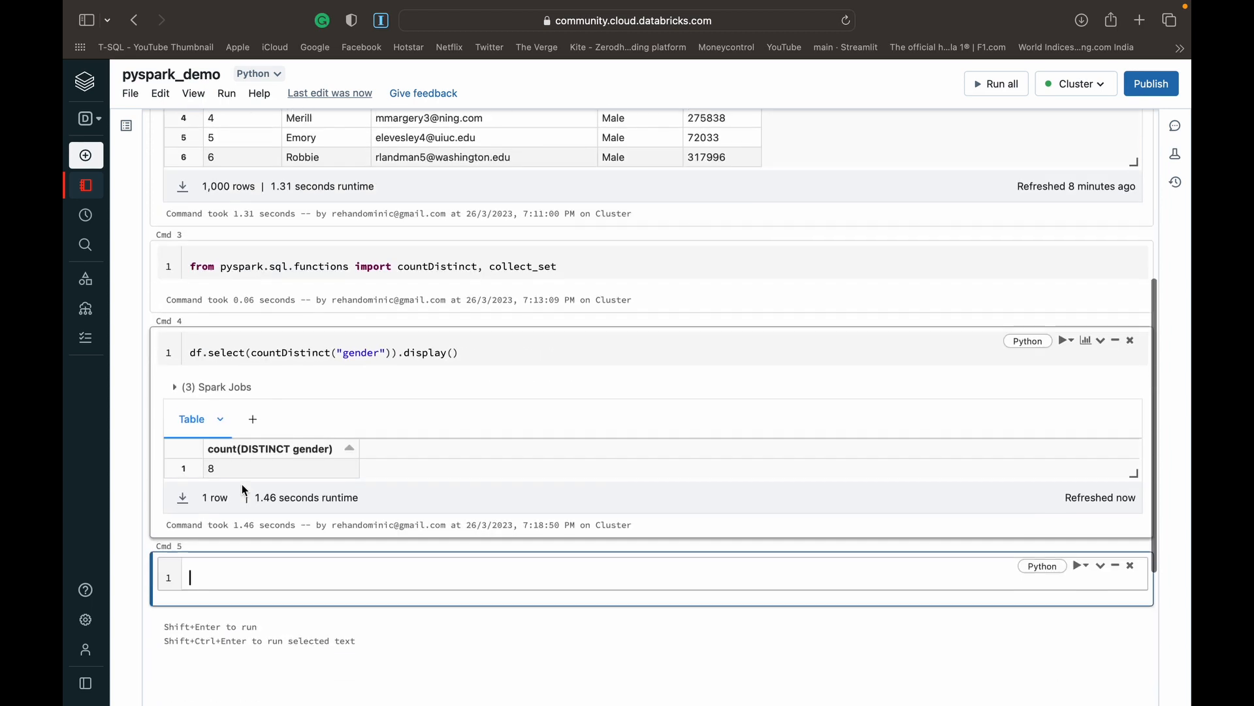
scroll("down", 3)
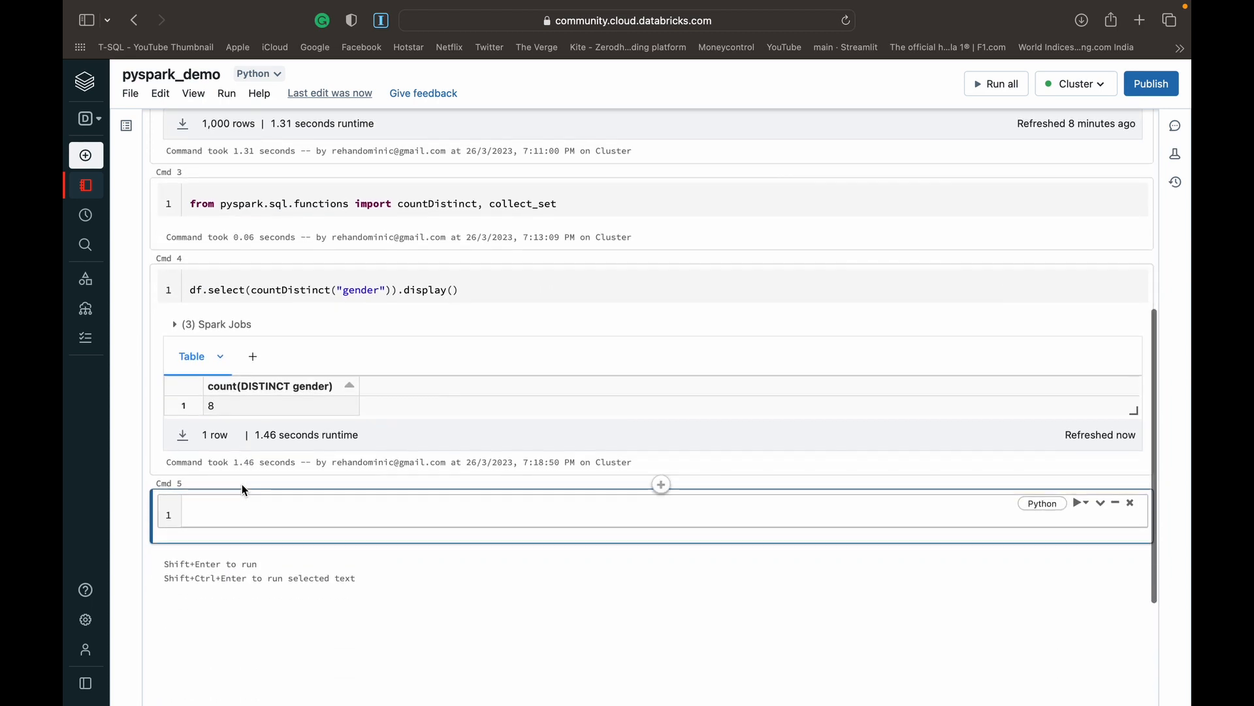
scroll("up", 3)
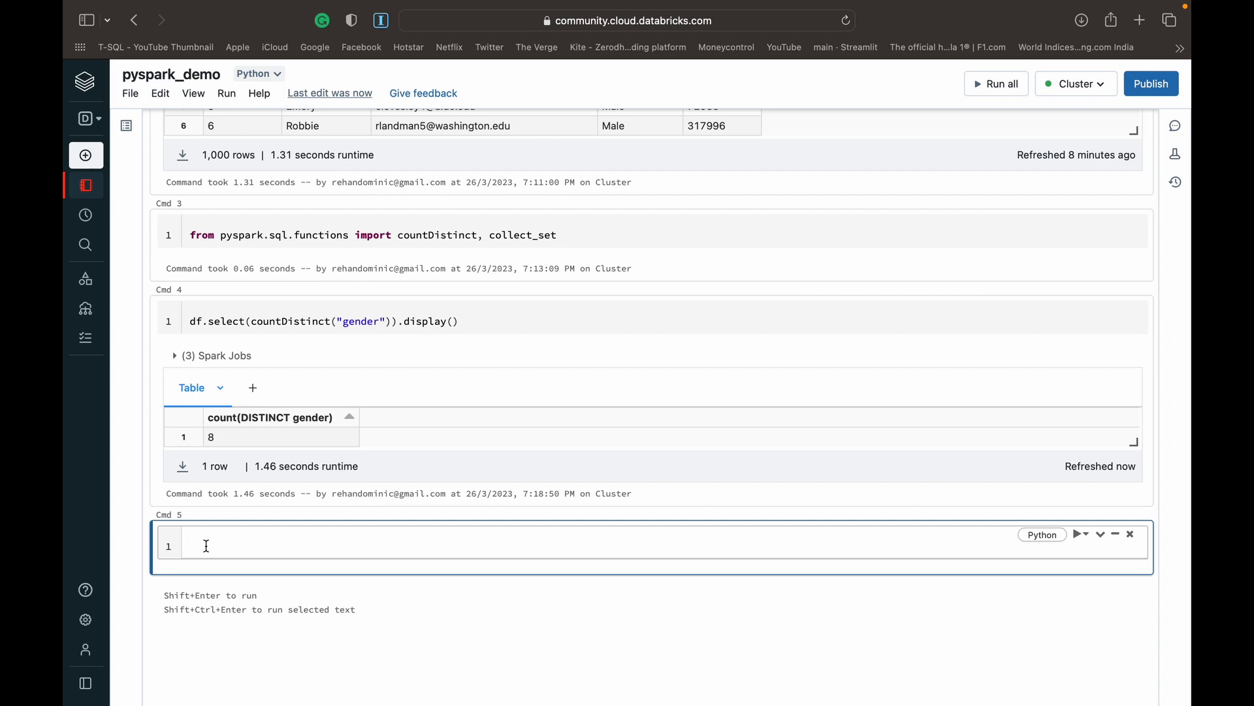
type("df")
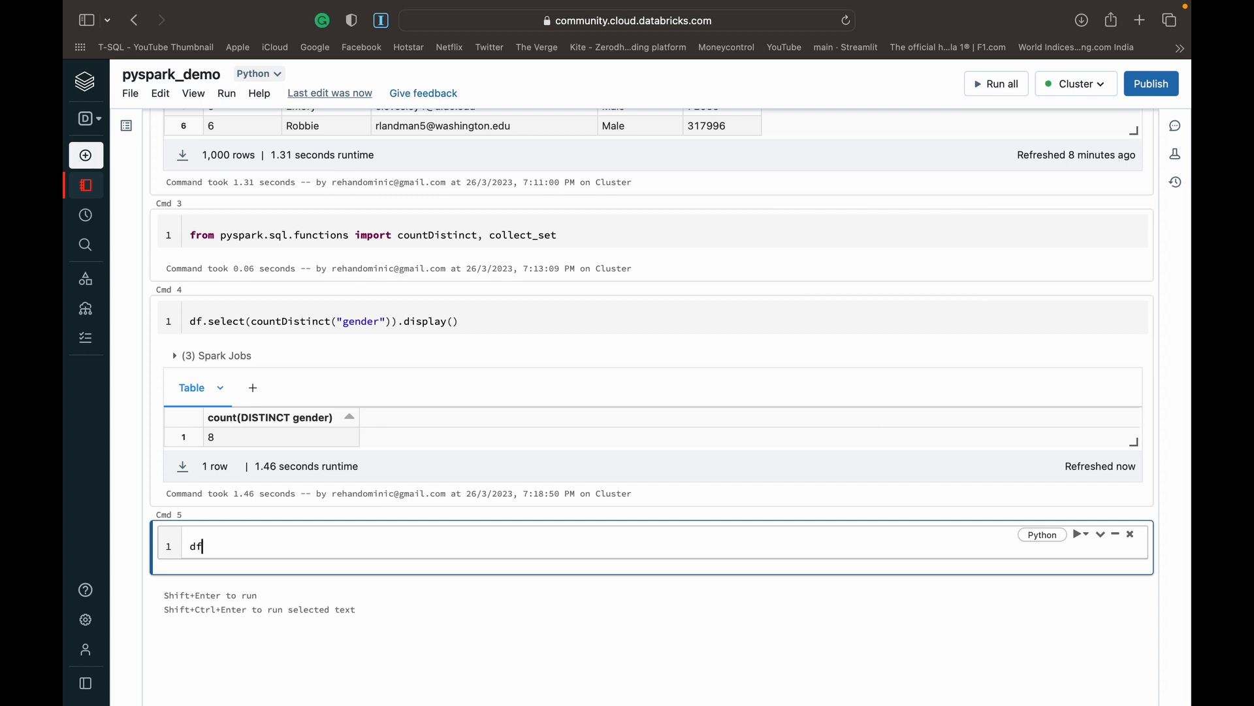
- Run df.select(collect_set("gender")).display() in Cmd 5, listing the eight gender values
type(".se")
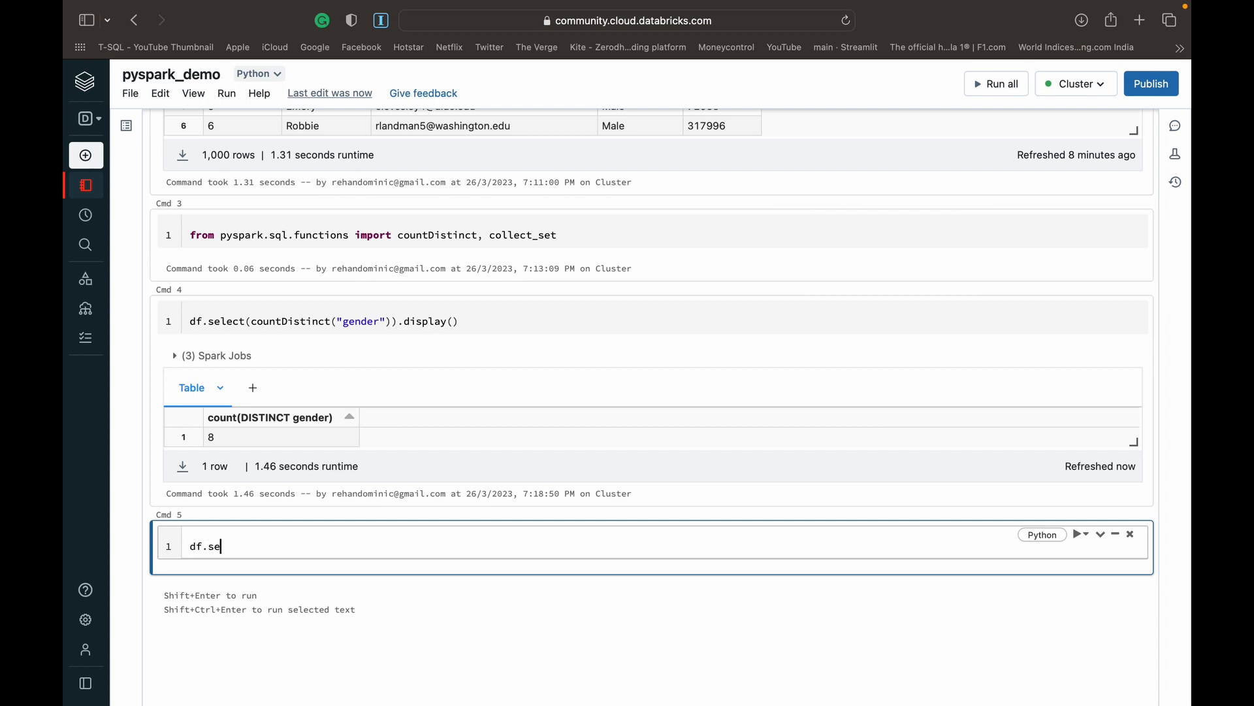
type("lect")
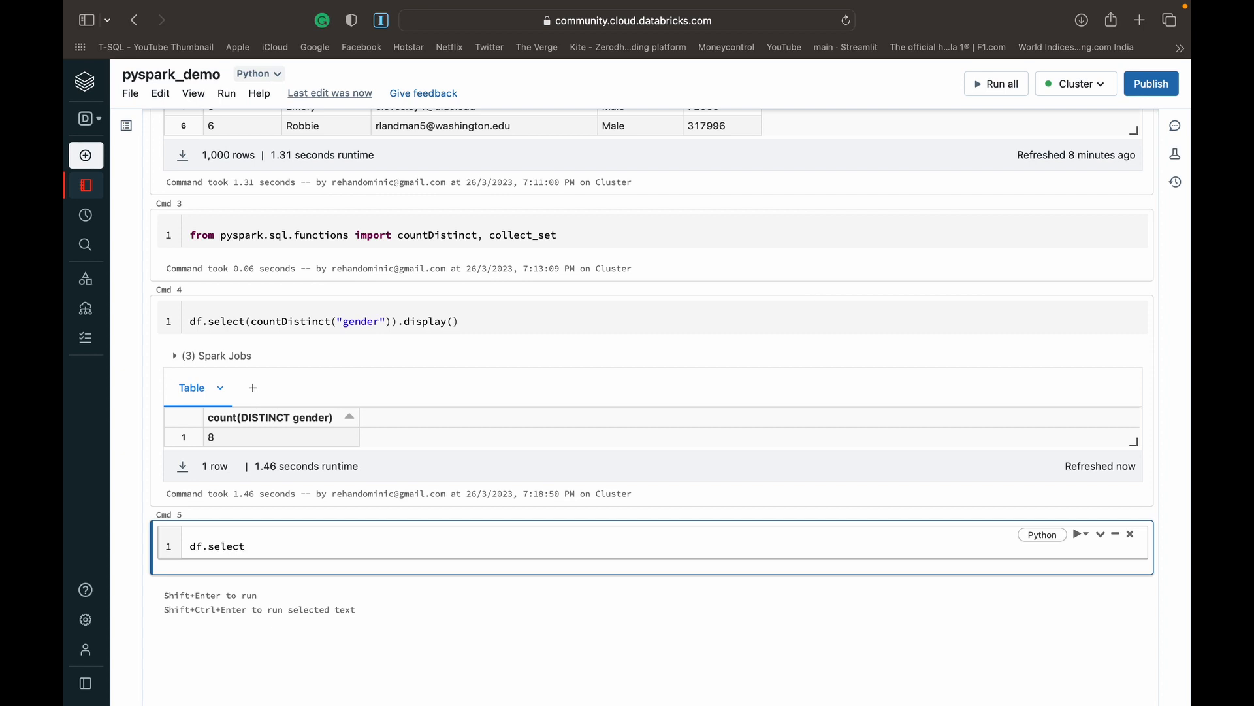
type("()")
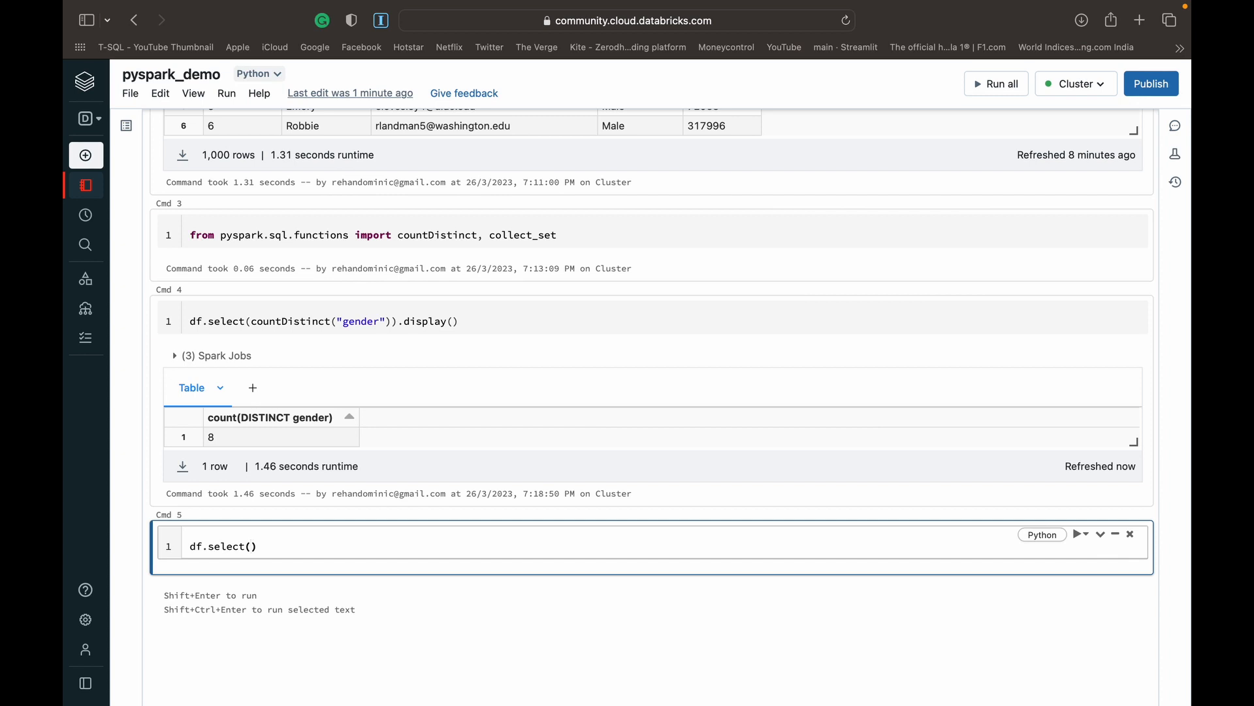
type("co")
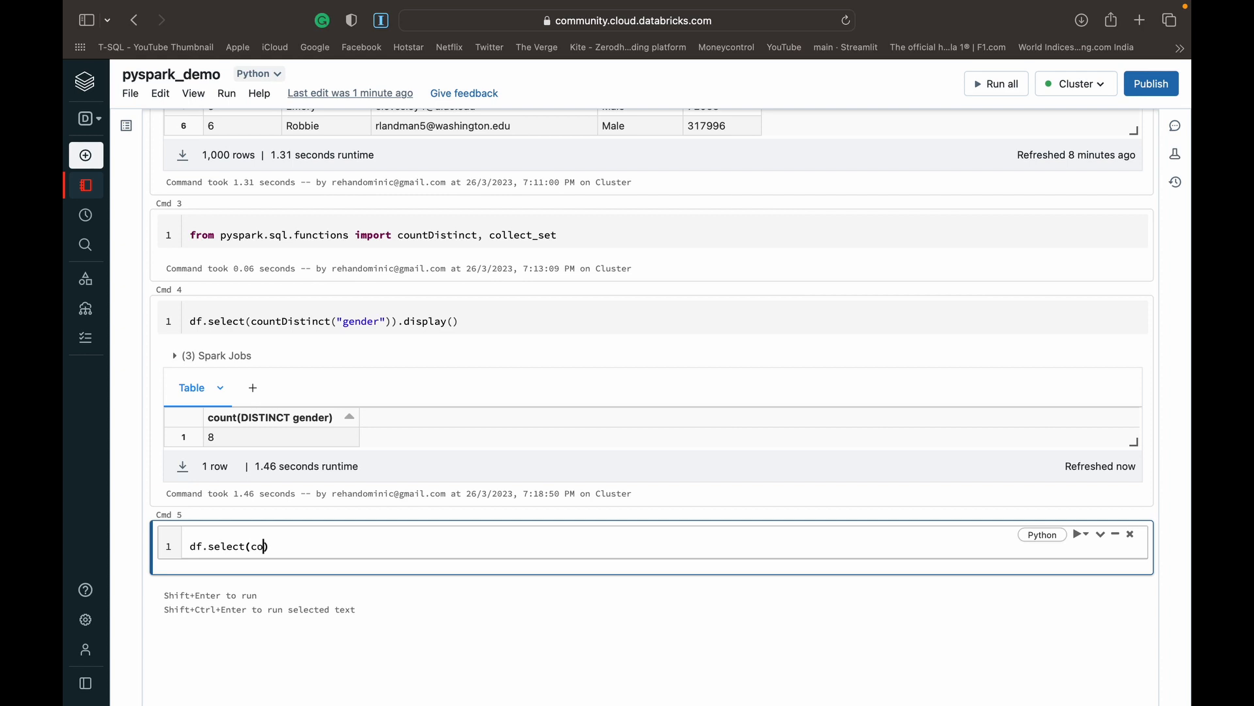
type("llect_")
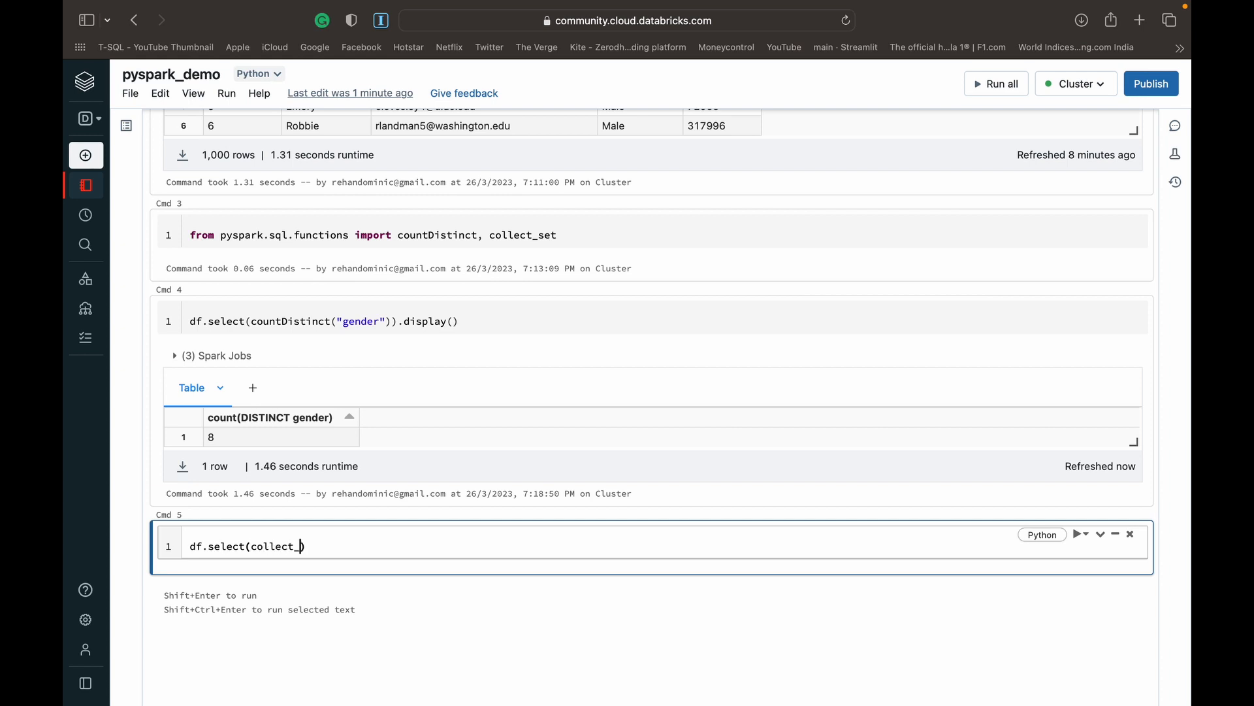
type("_set(\"\")")
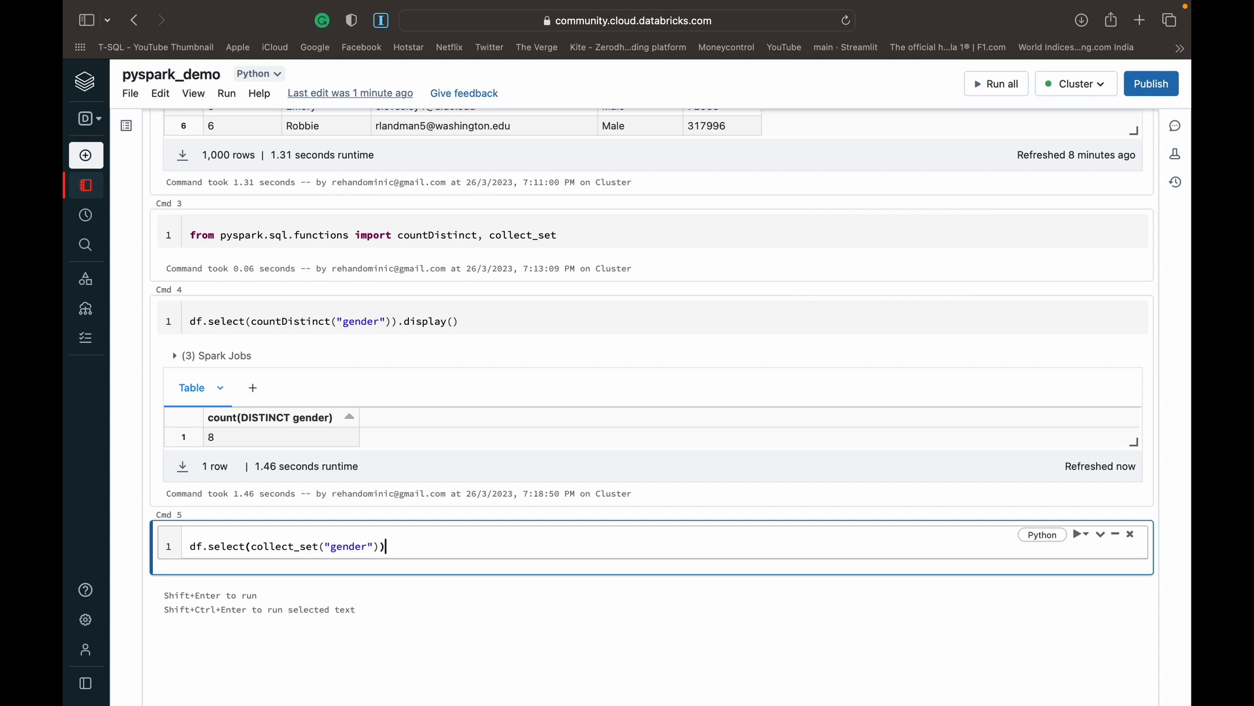
type(".")
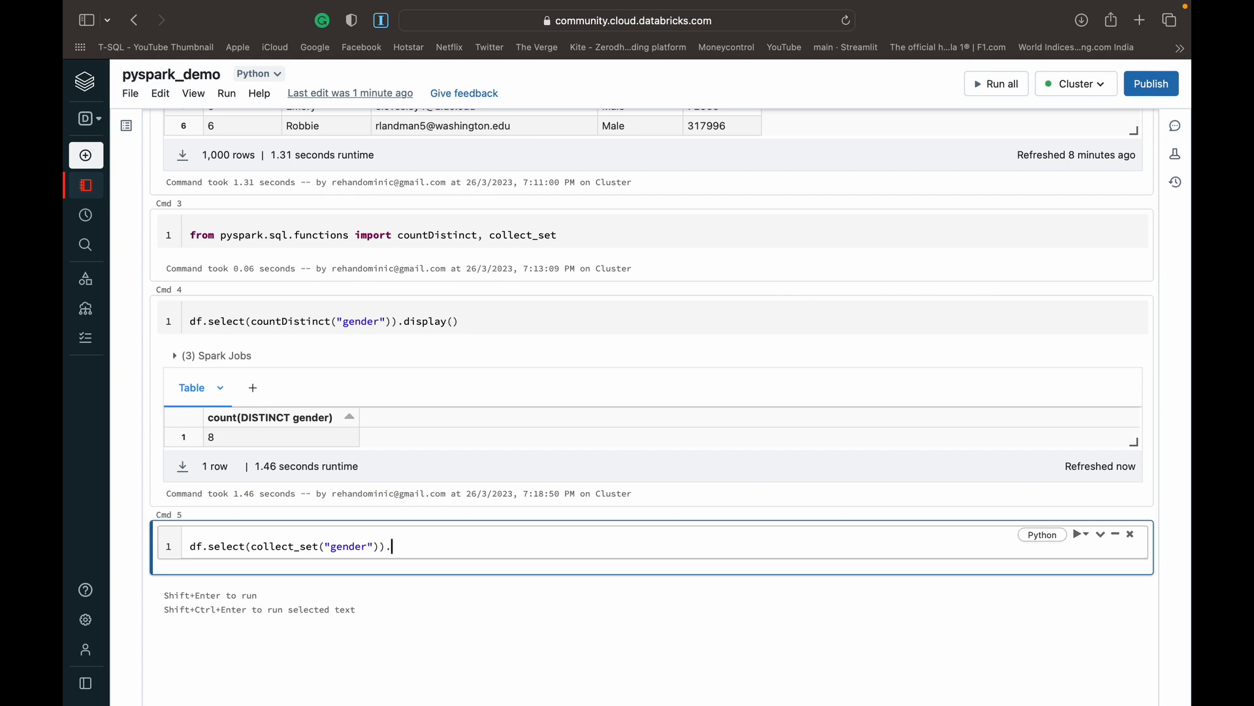
type("display()")
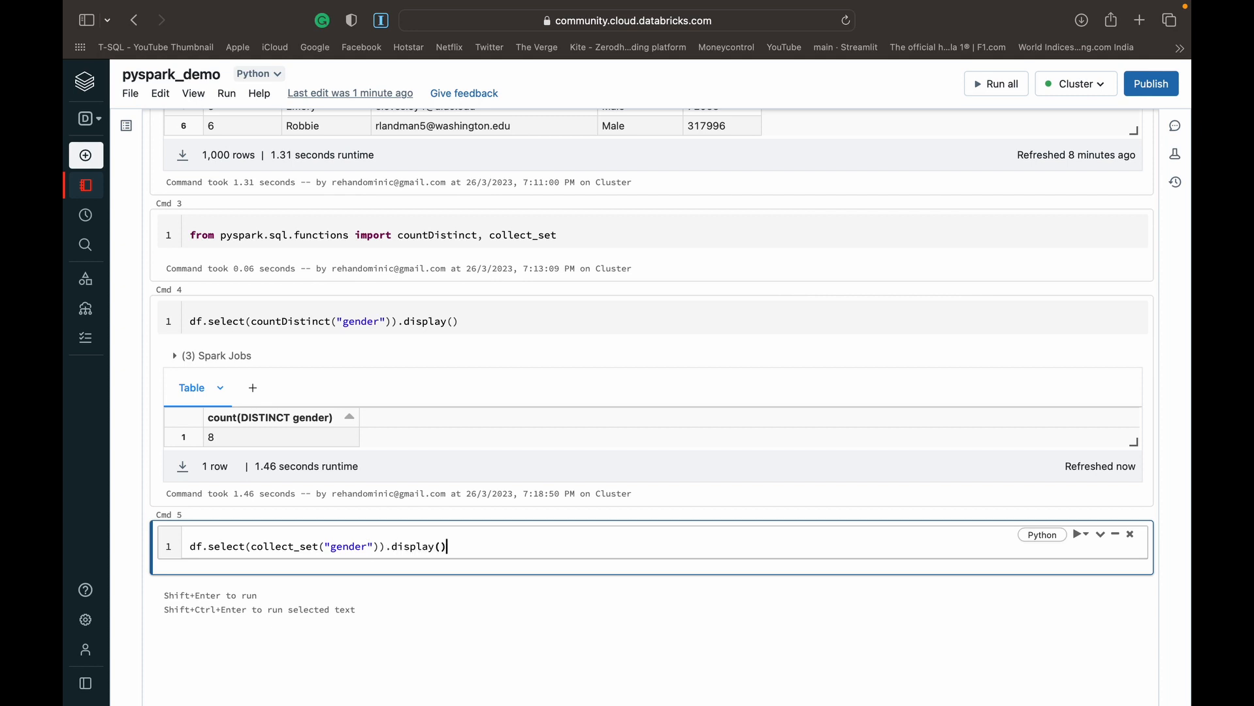
key("shift+enter")
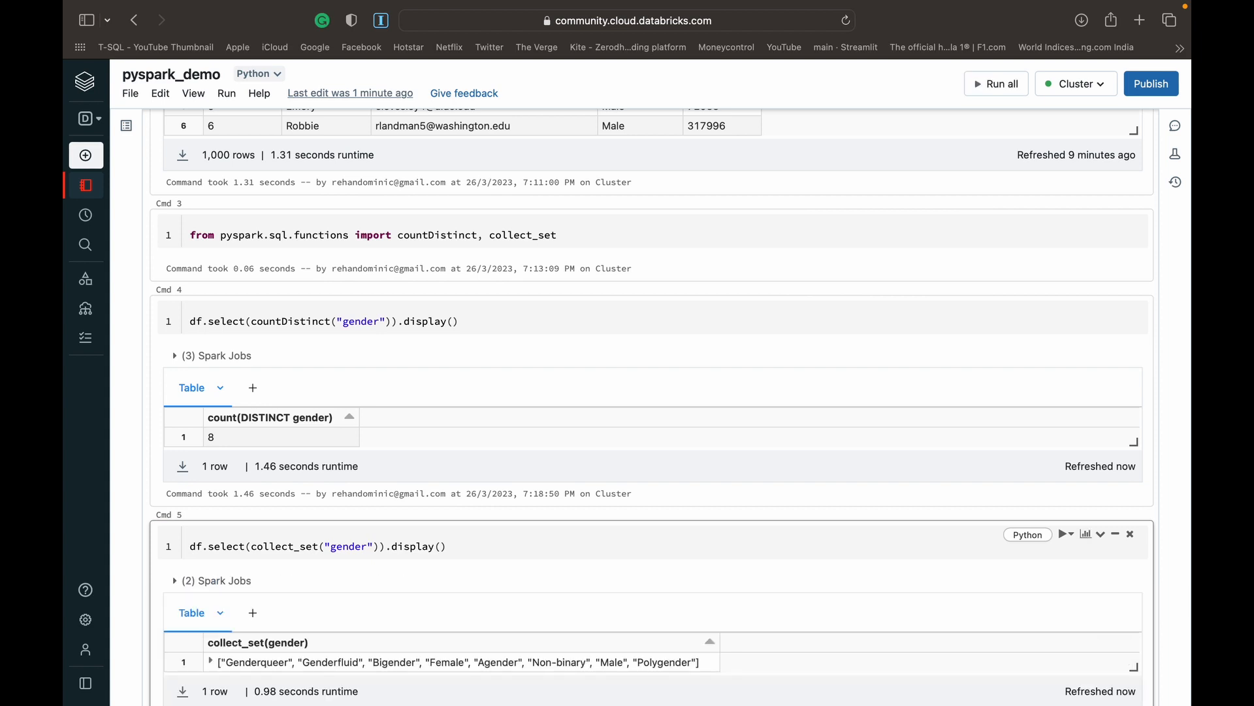
scroll("down", 3)
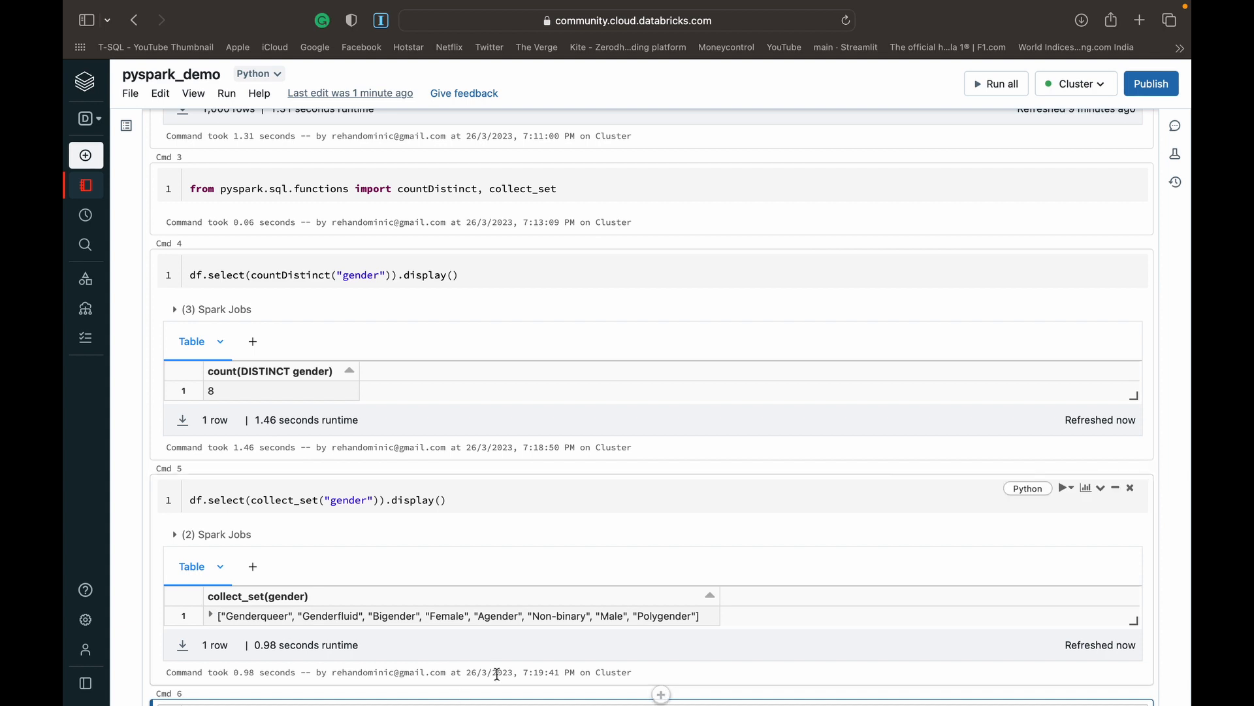
scroll("up", 3)
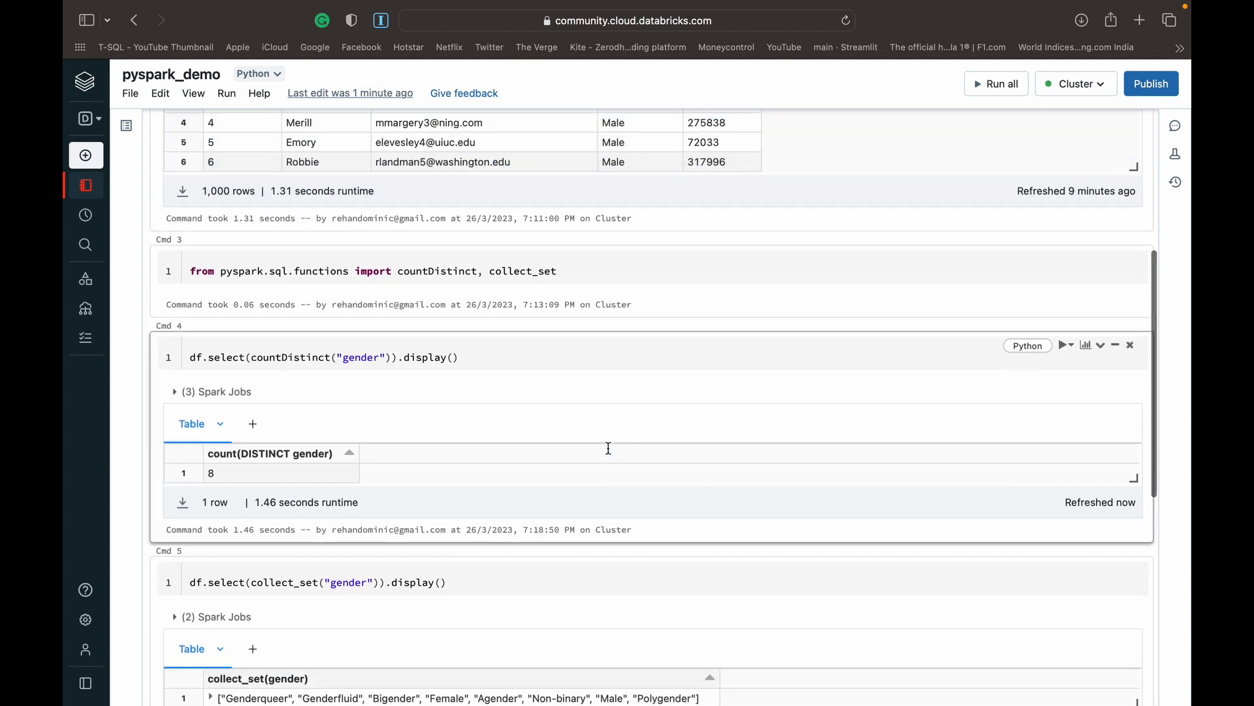
scroll("up", 3)
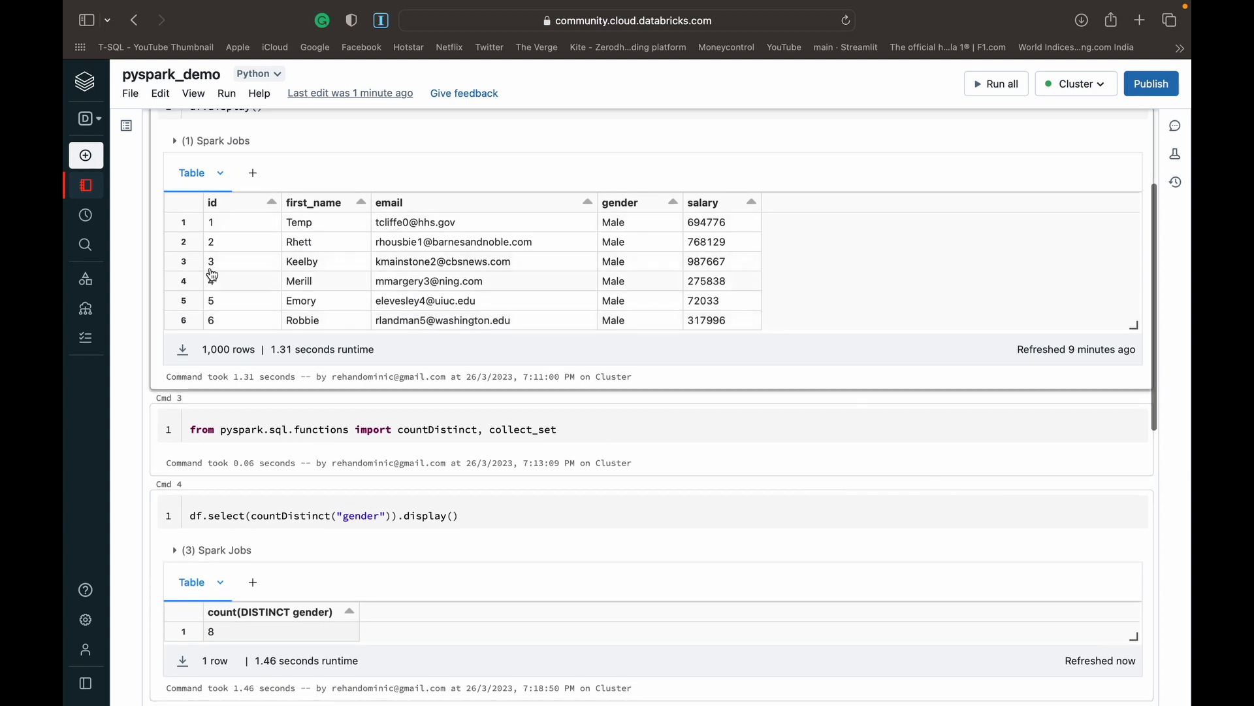
scroll("down", 3)
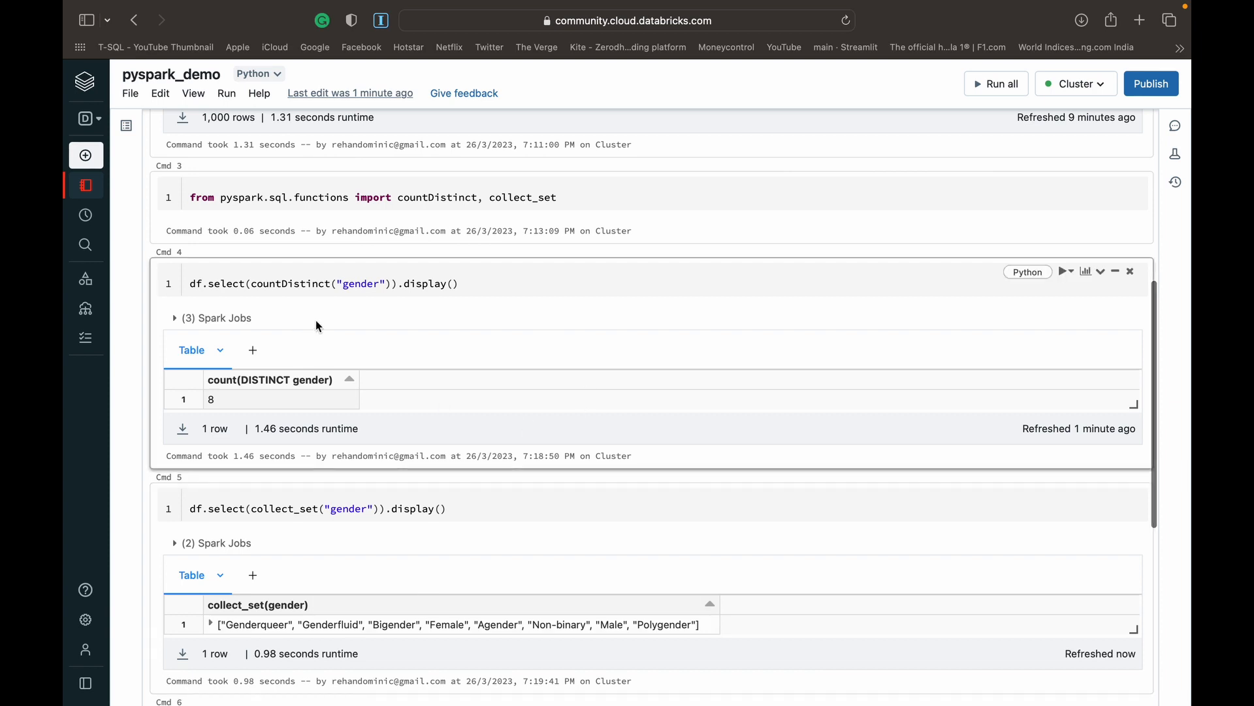
mouse_move(401, 312)
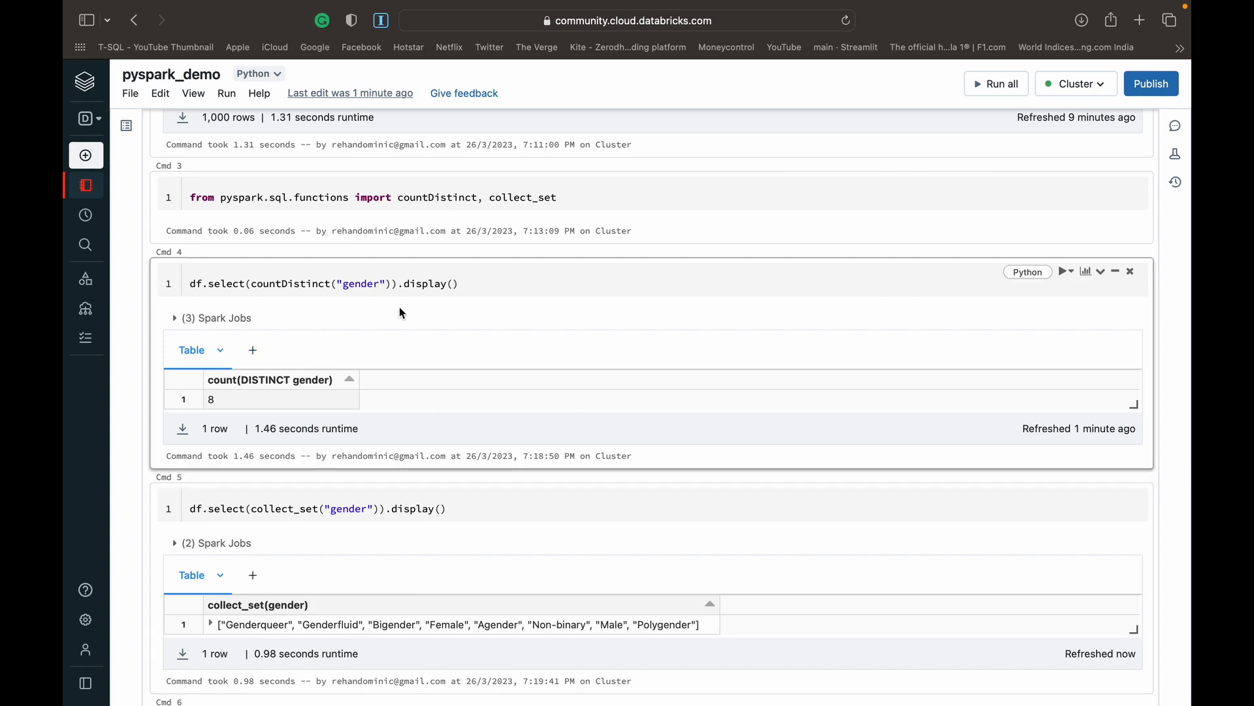